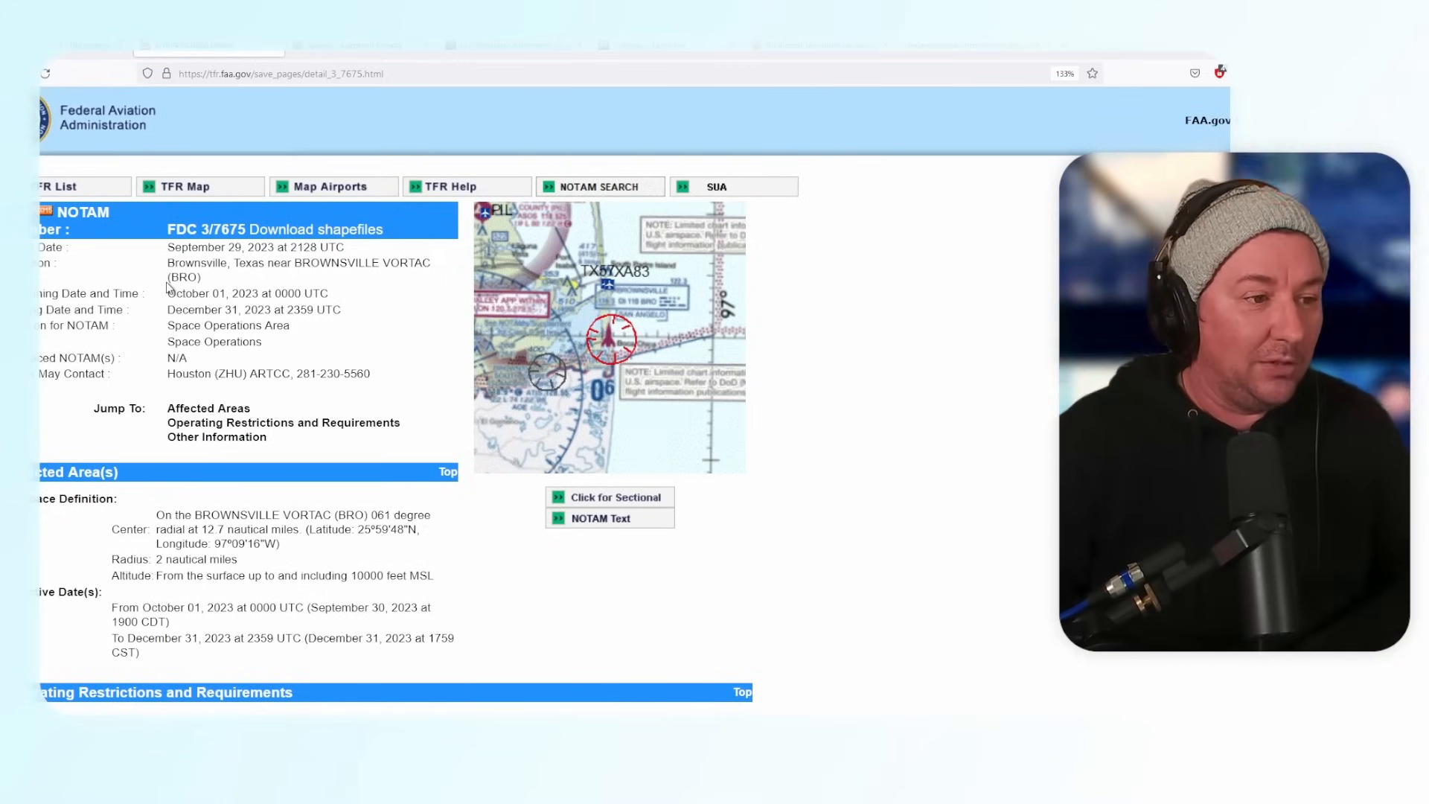
pyautogui.moveTo(209, 280)
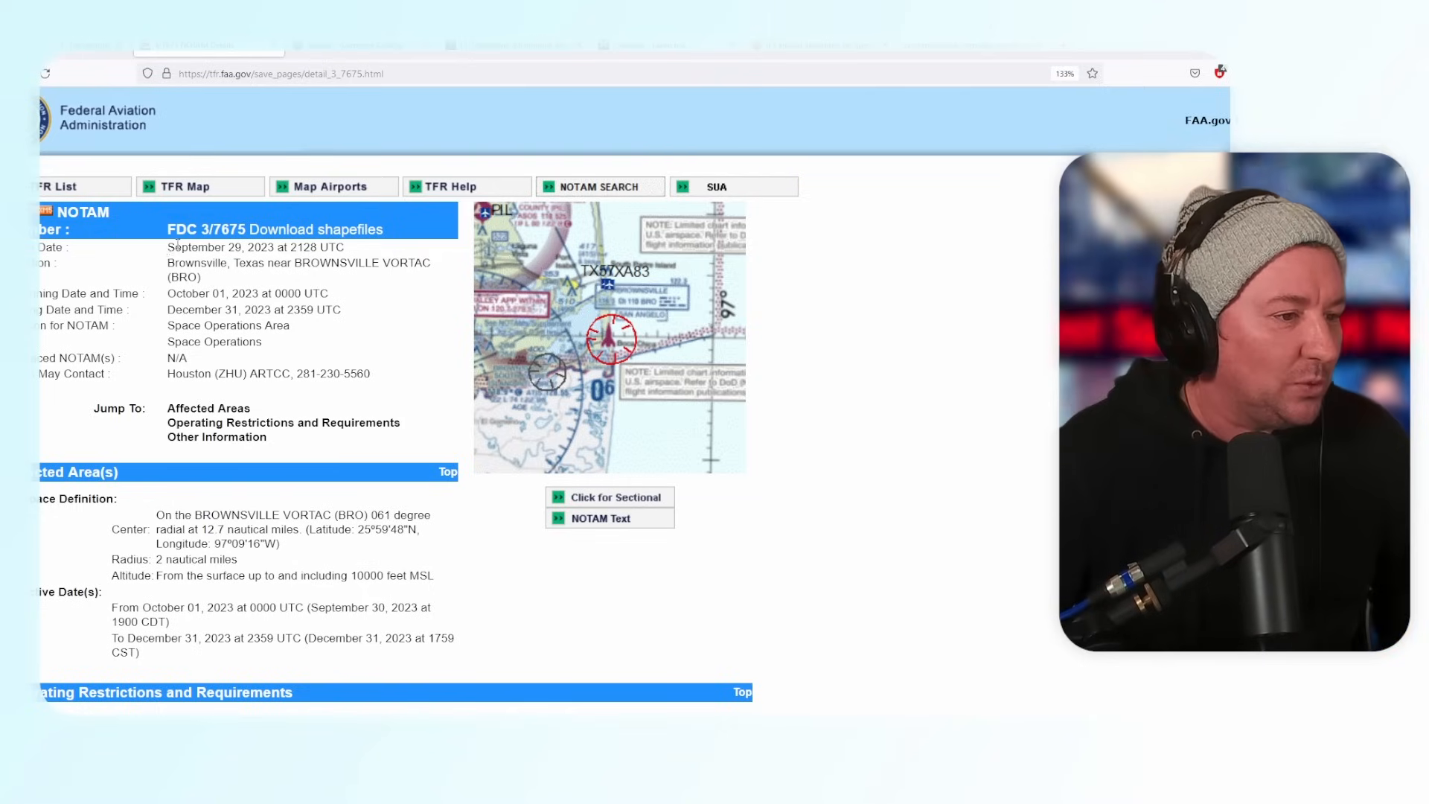
# View the NOTAM image at full size after scrolling the post.
pyautogui.doubleClick(254, 247)
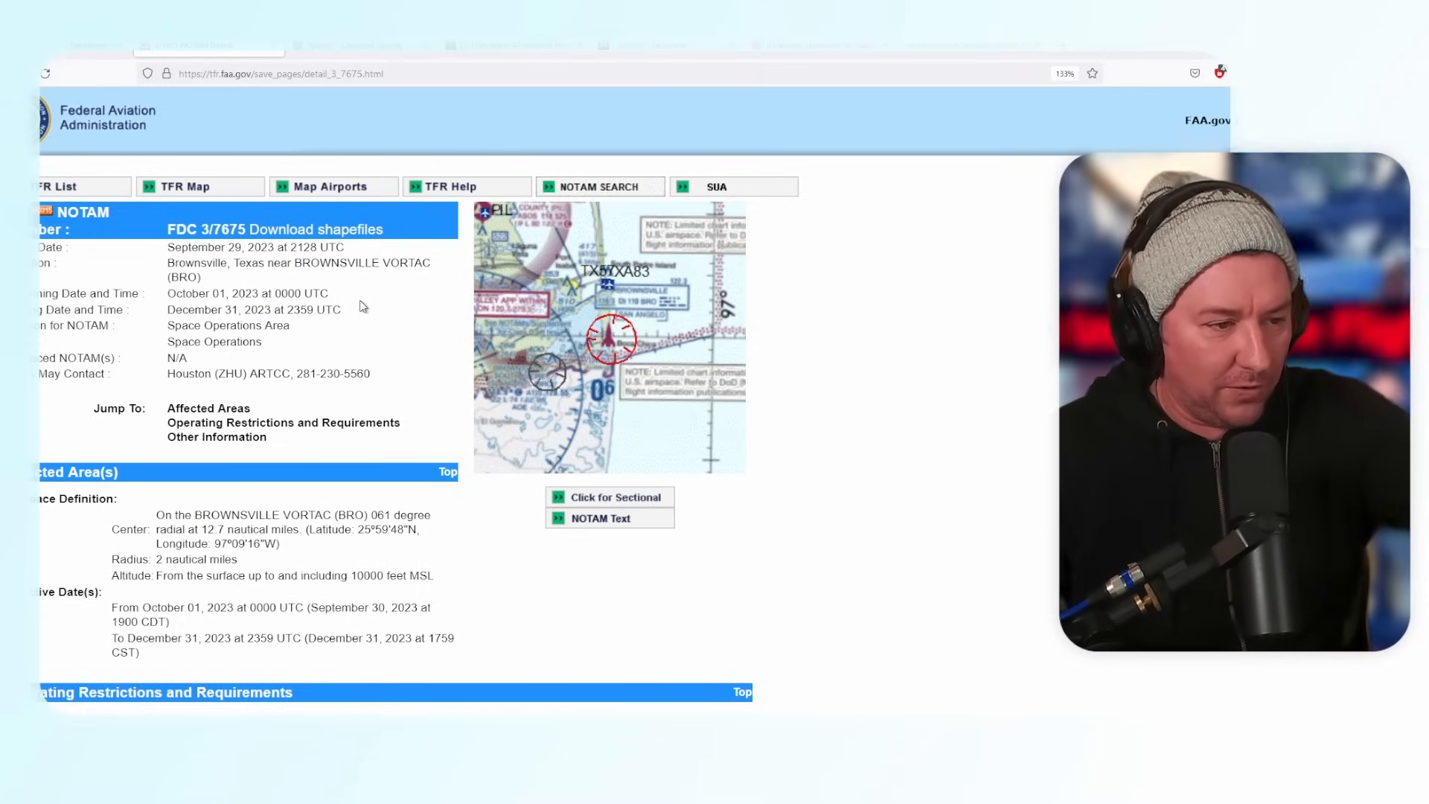
pyautogui.scroll(-3)
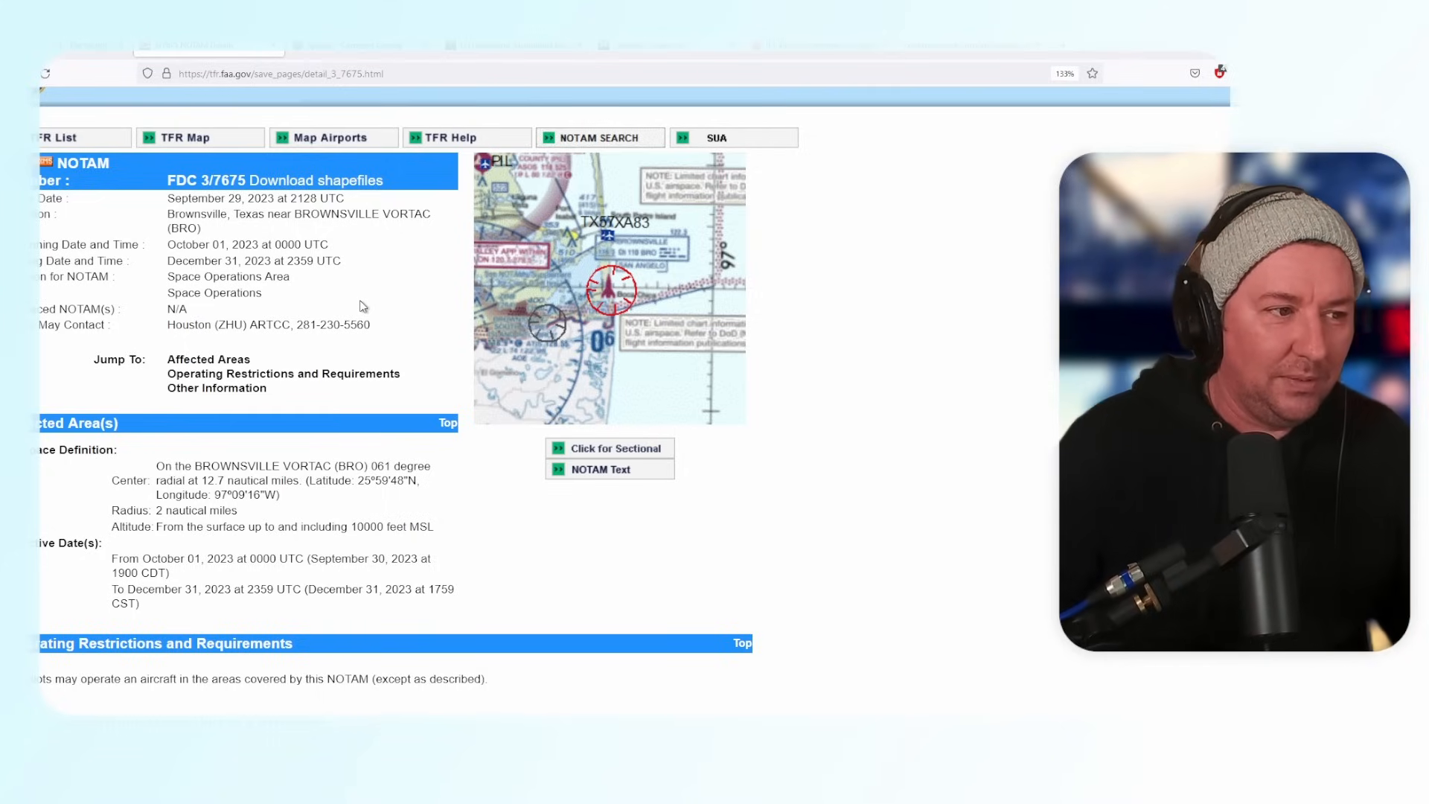
pyautogui.moveTo(331, 276)
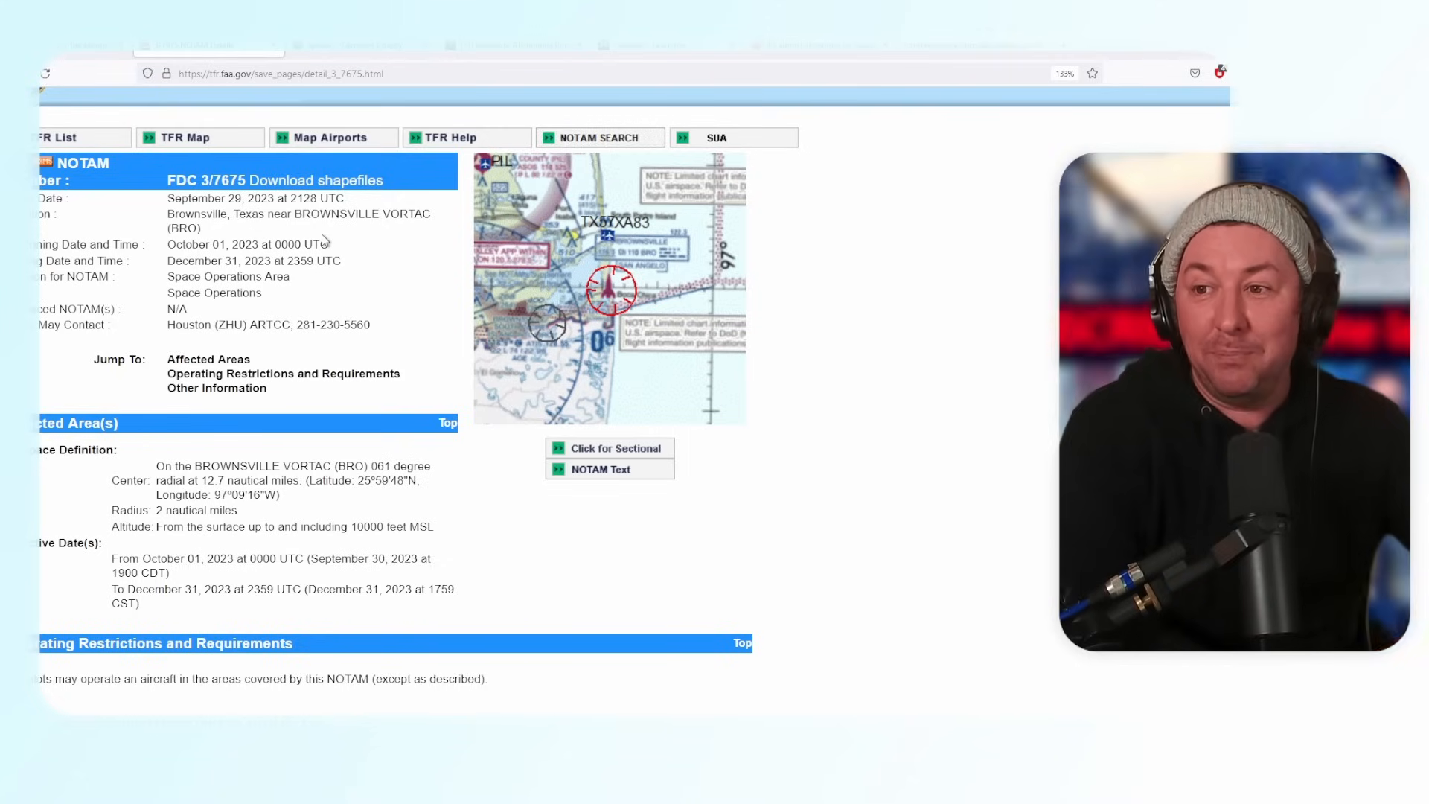
pyautogui.moveTo(405, 209)
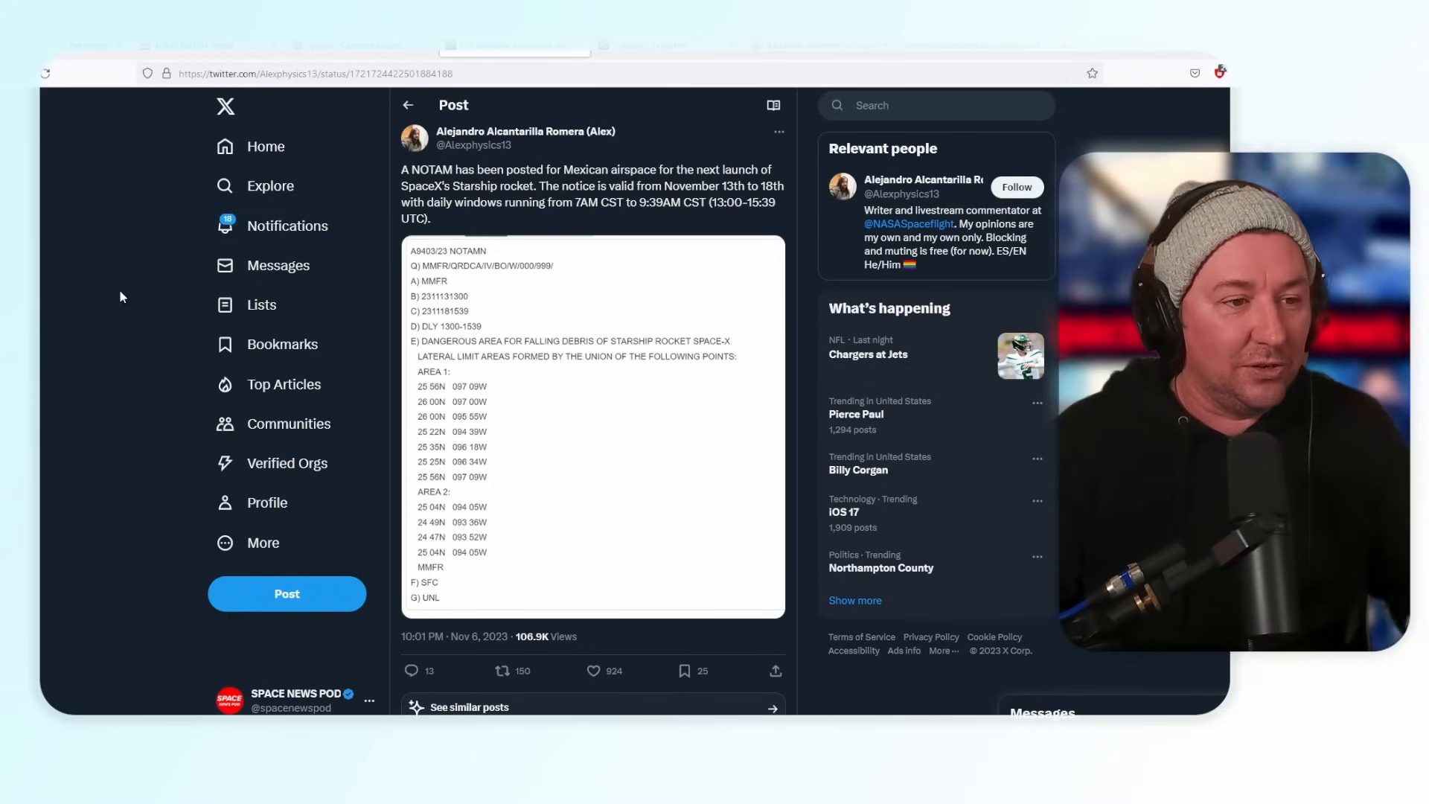
pyautogui.moveTo(100, 299)
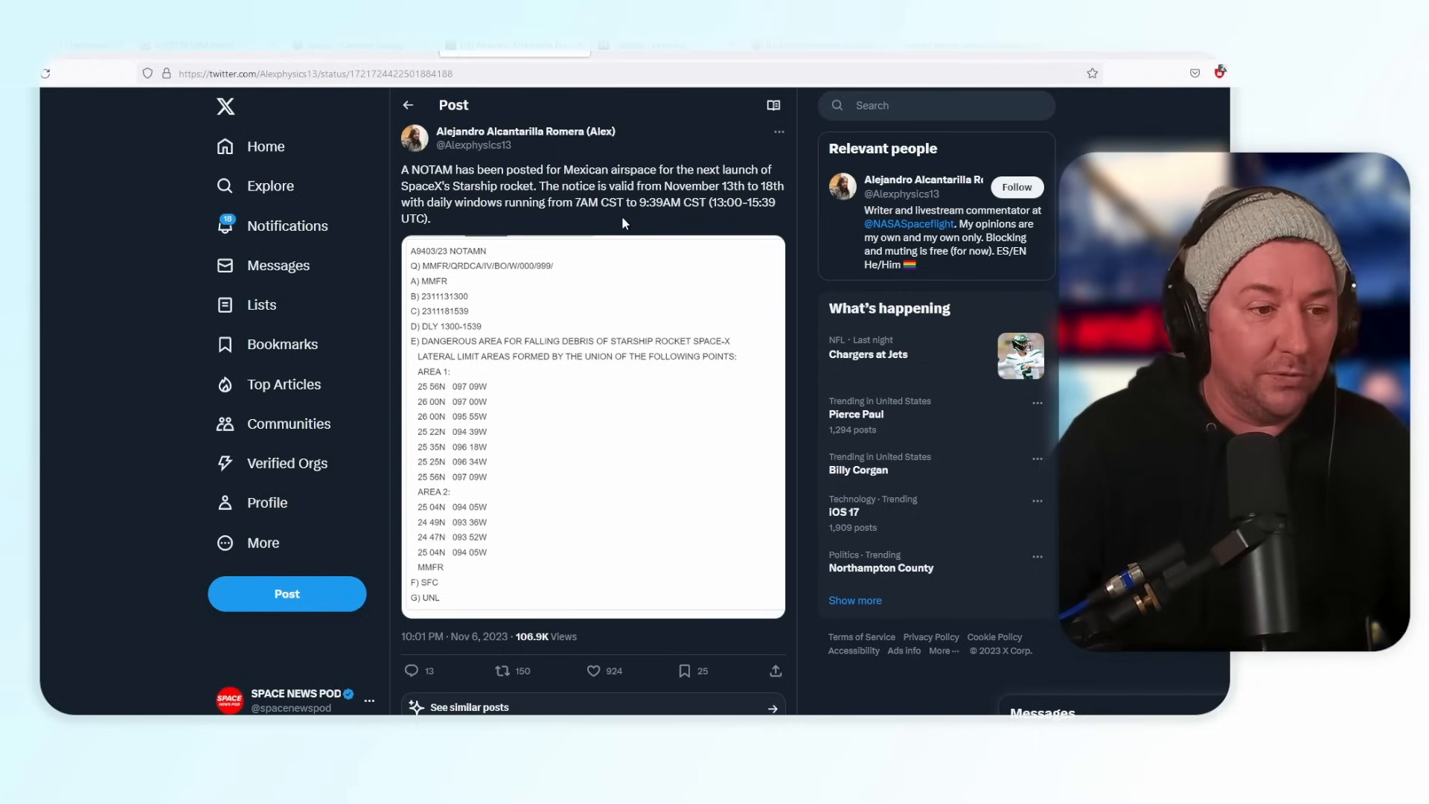
pyautogui.click(592, 428)
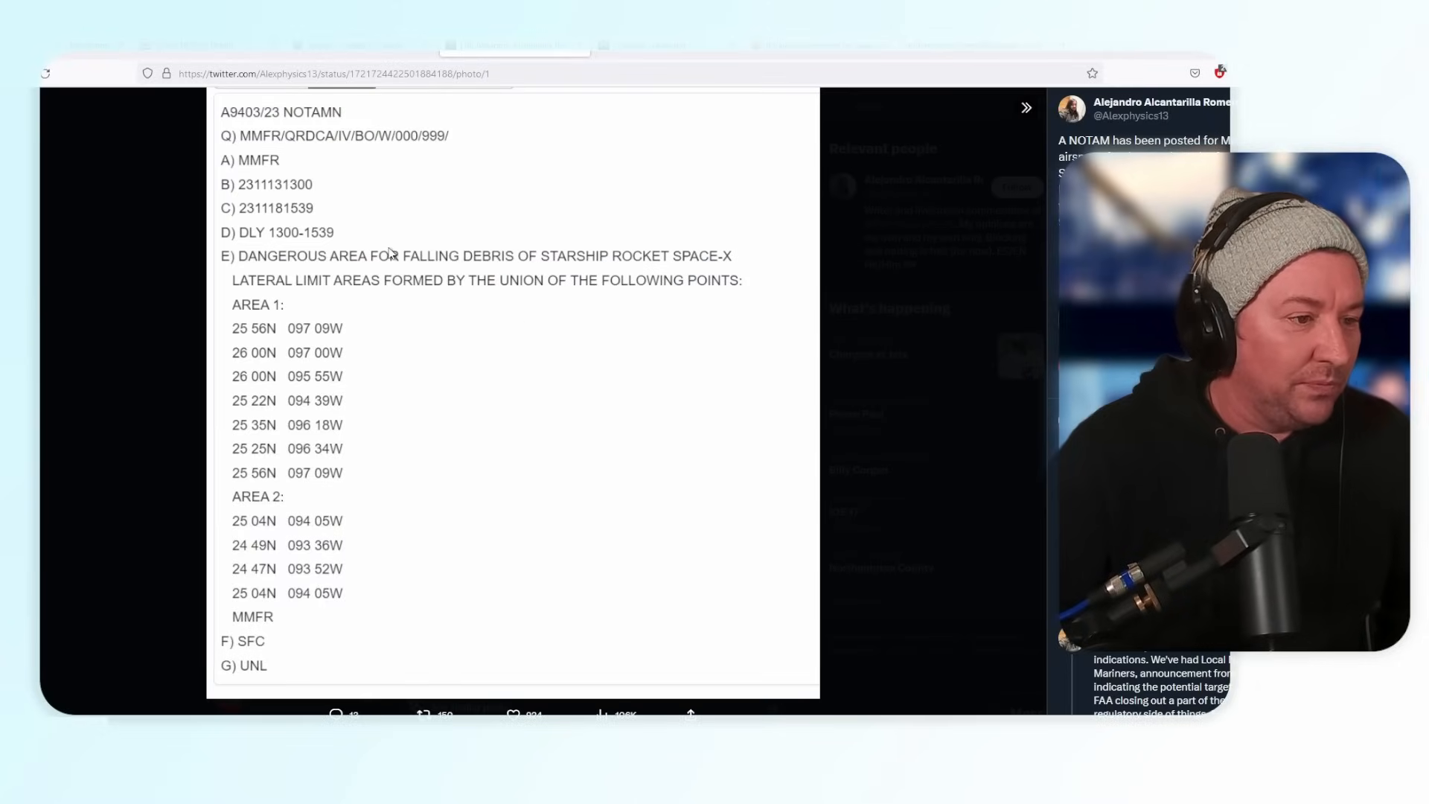
pyautogui.moveTo(482, 304)
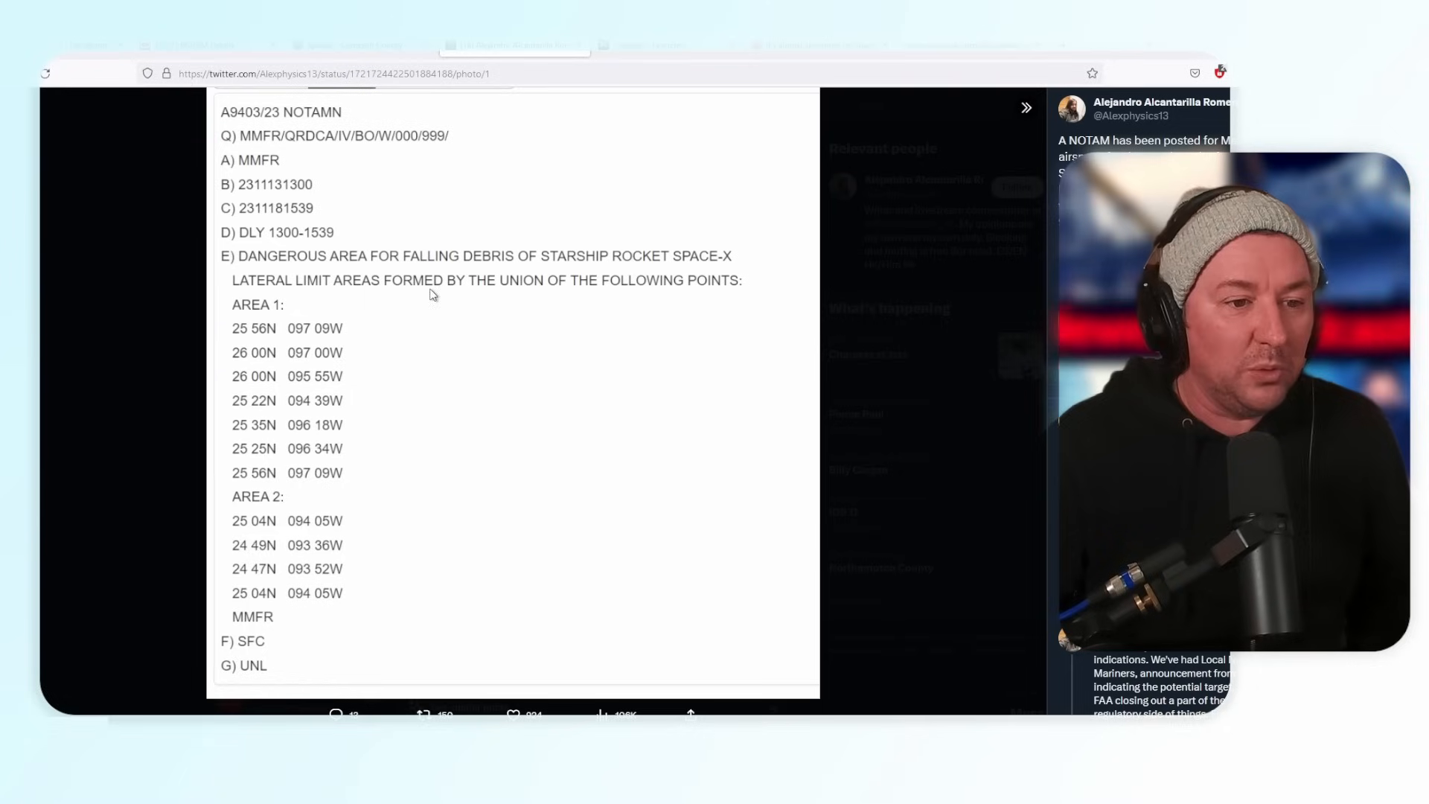
pyautogui.moveTo(342, 344)
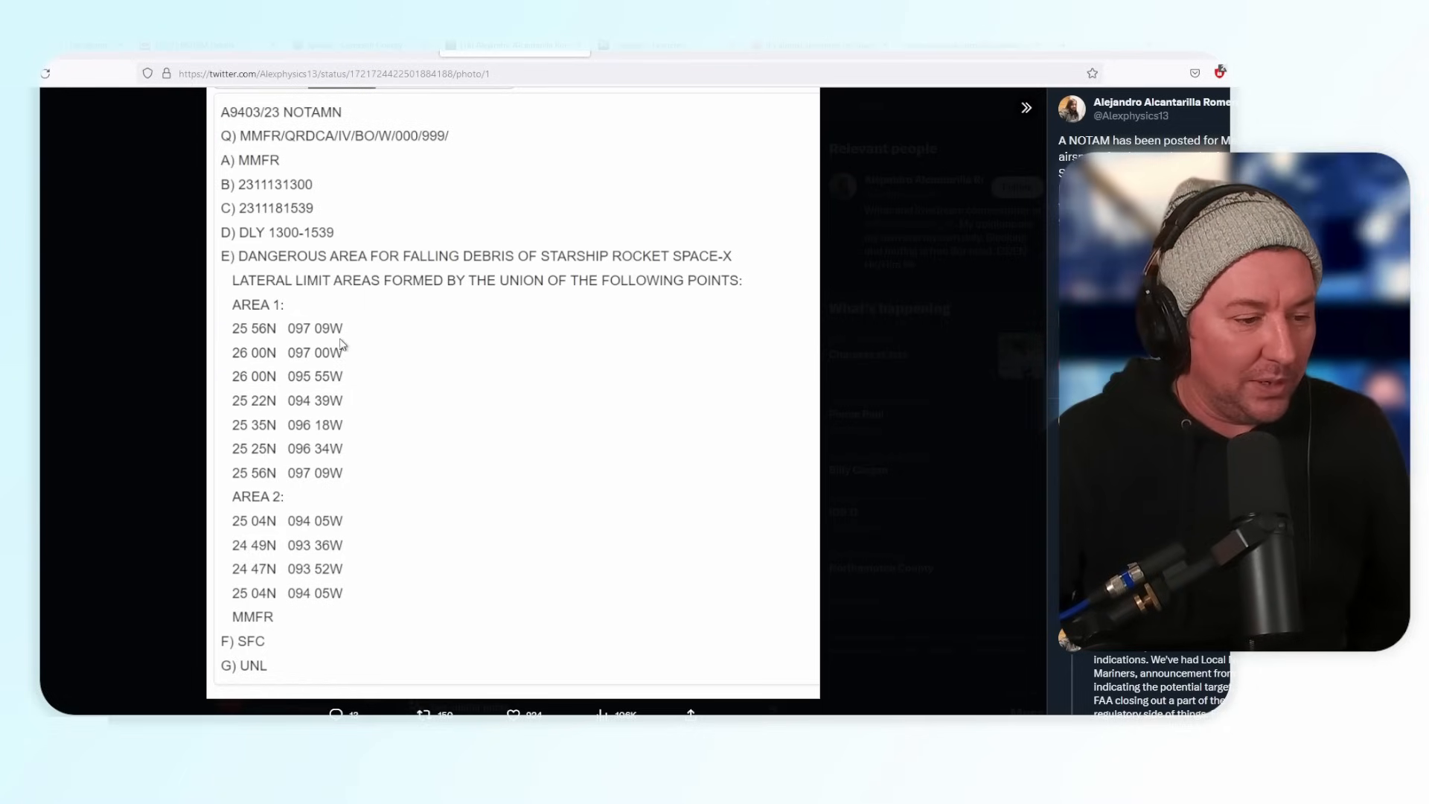
pyautogui.moveTo(358, 542)
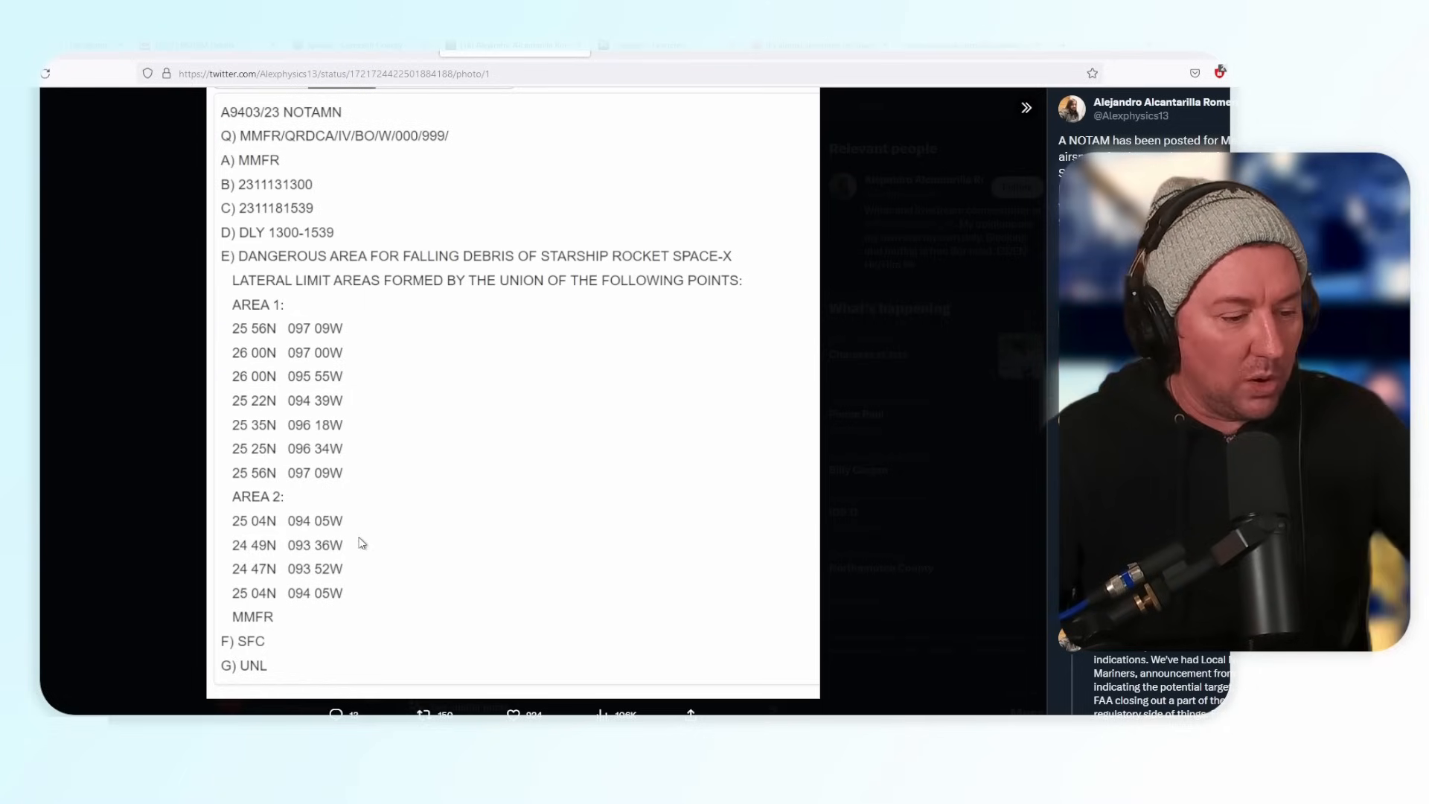
pyautogui.moveTo(847, 365)
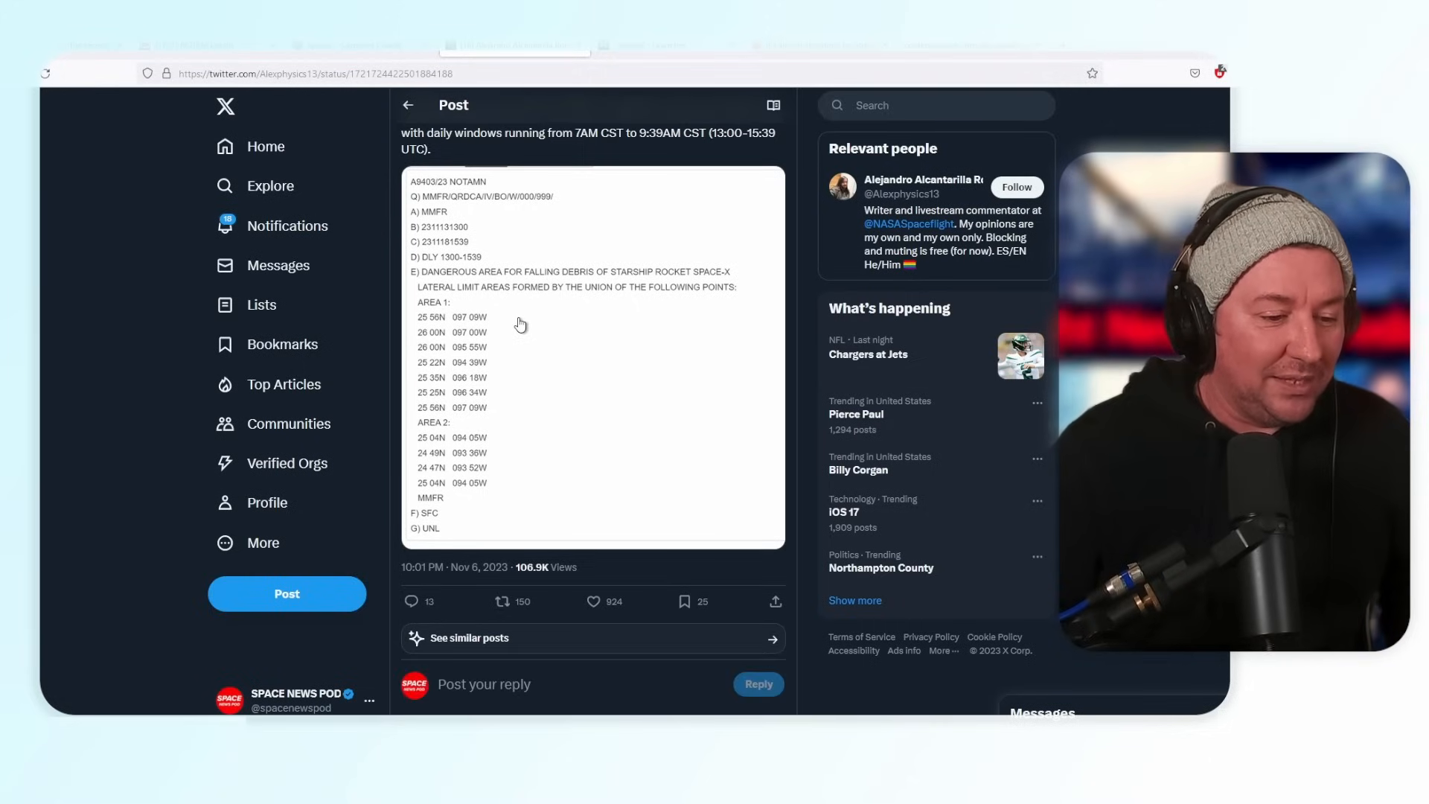
# Select the beach status text for the primary launch date.
pyautogui.scroll(3)
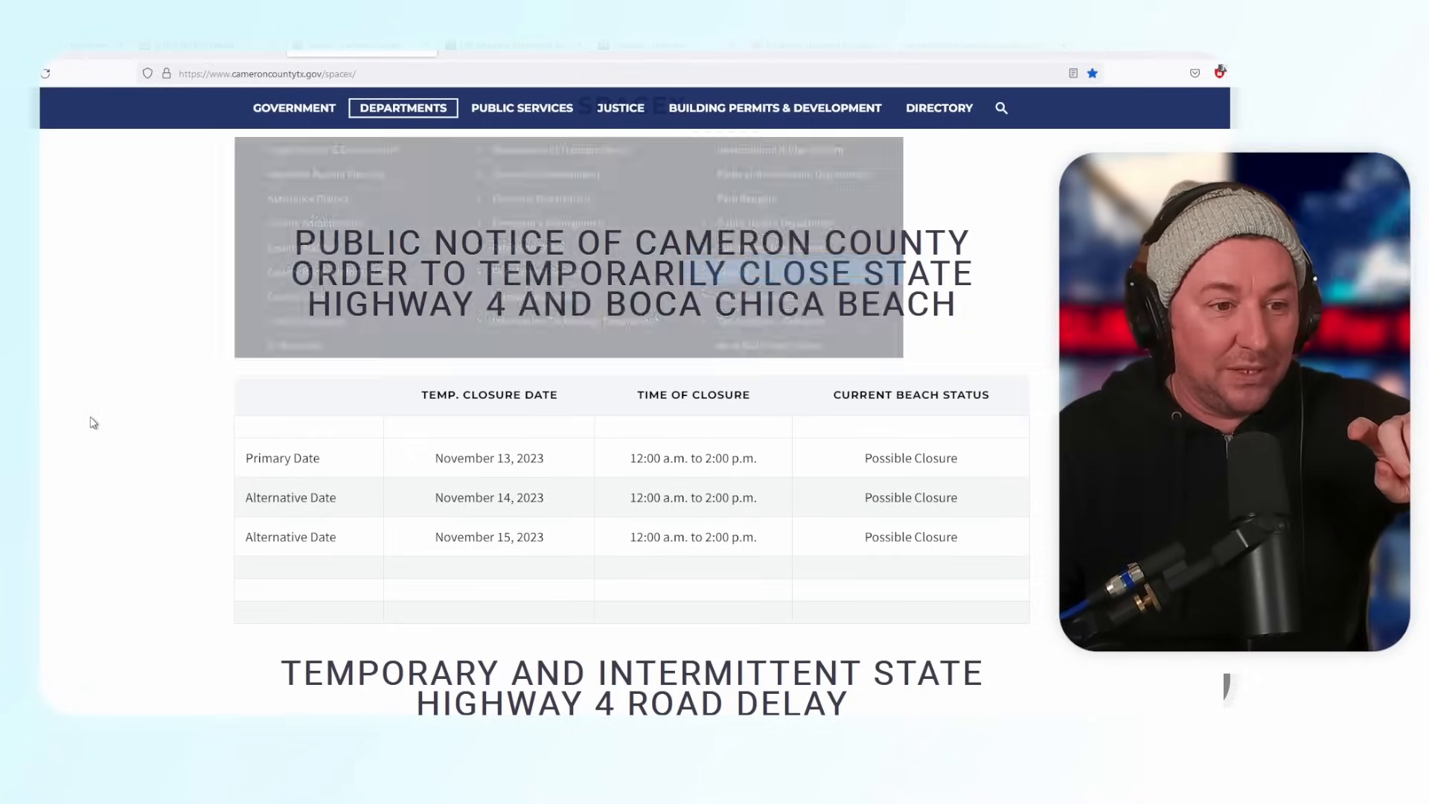
pyautogui.doubleClick(488, 388)
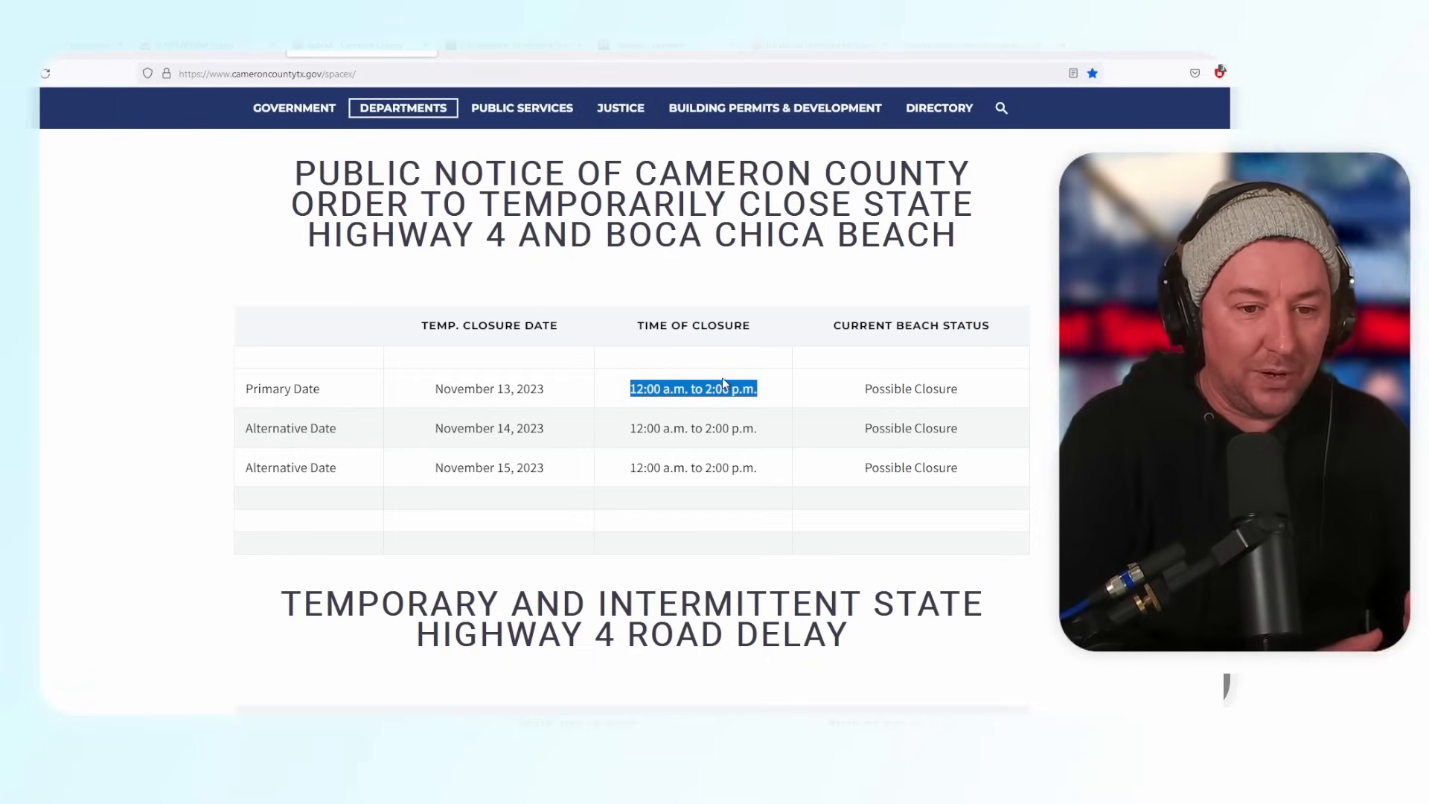
pyautogui.doubleClick(910, 389)
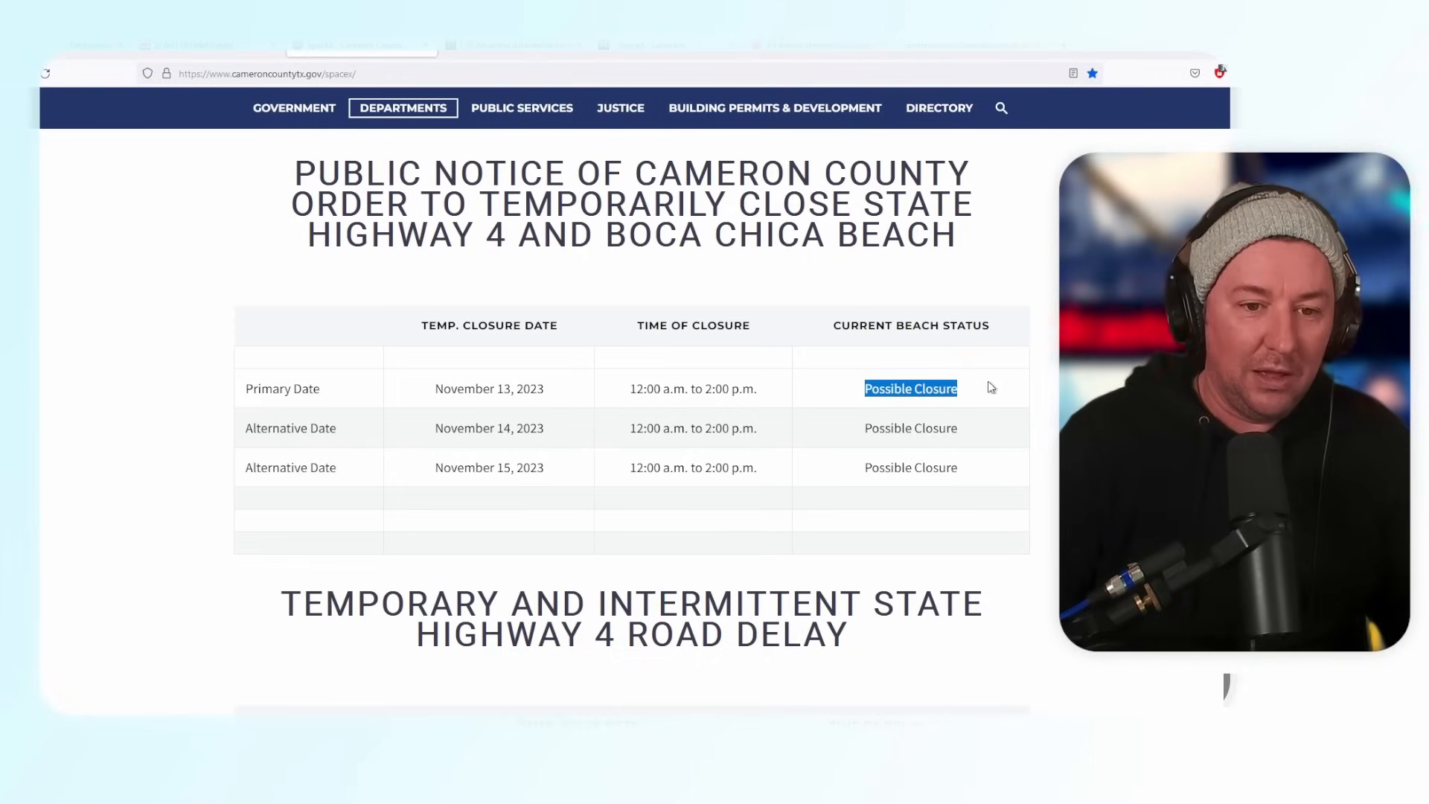
pyautogui.moveTo(983, 378)
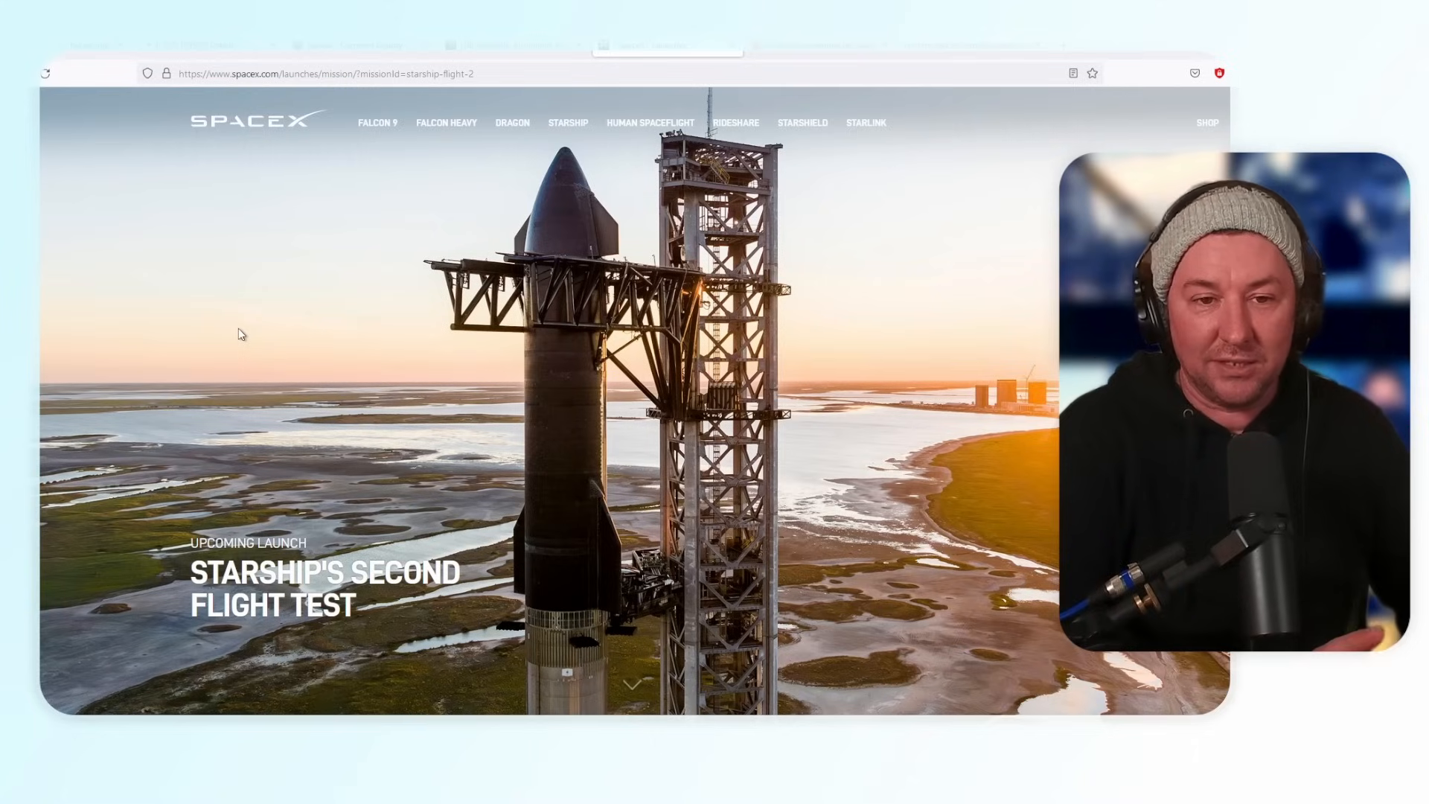
pyautogui.moveTo(231, 344)
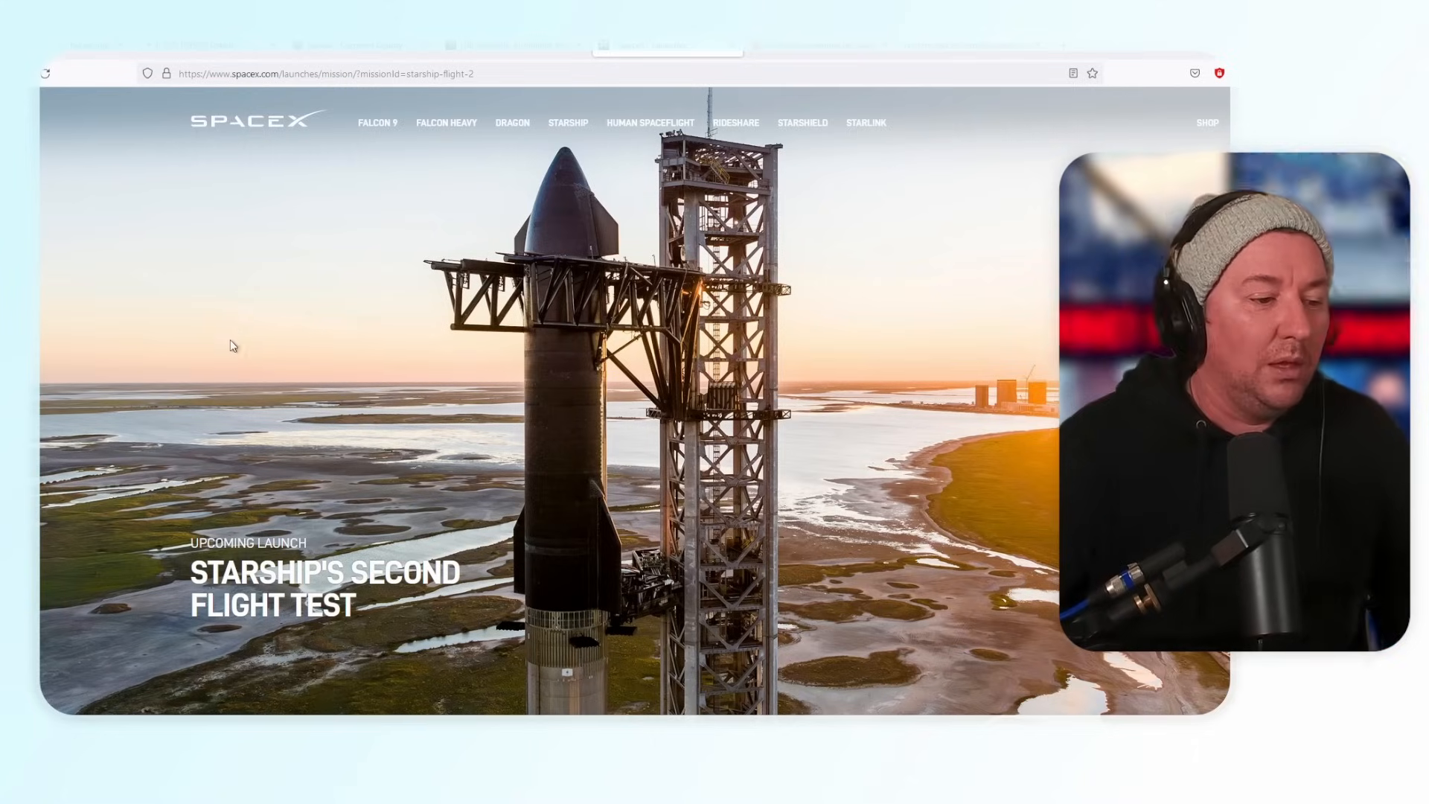
# Scroll through the Starship Flight 2 page's countdown timeline and trajectory diagram.
pyautogui.scroll(-3)
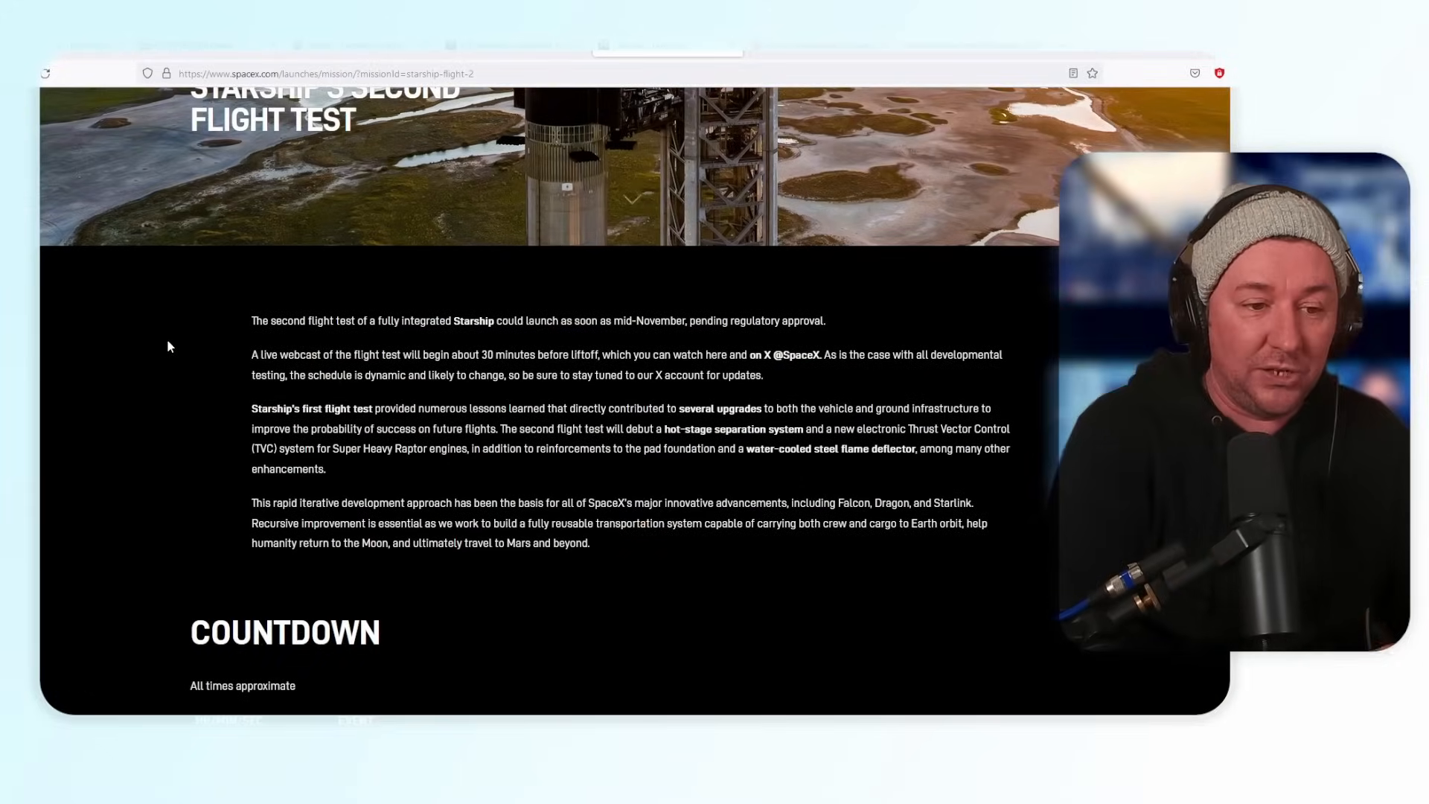
pyautogui.scroll(-3)
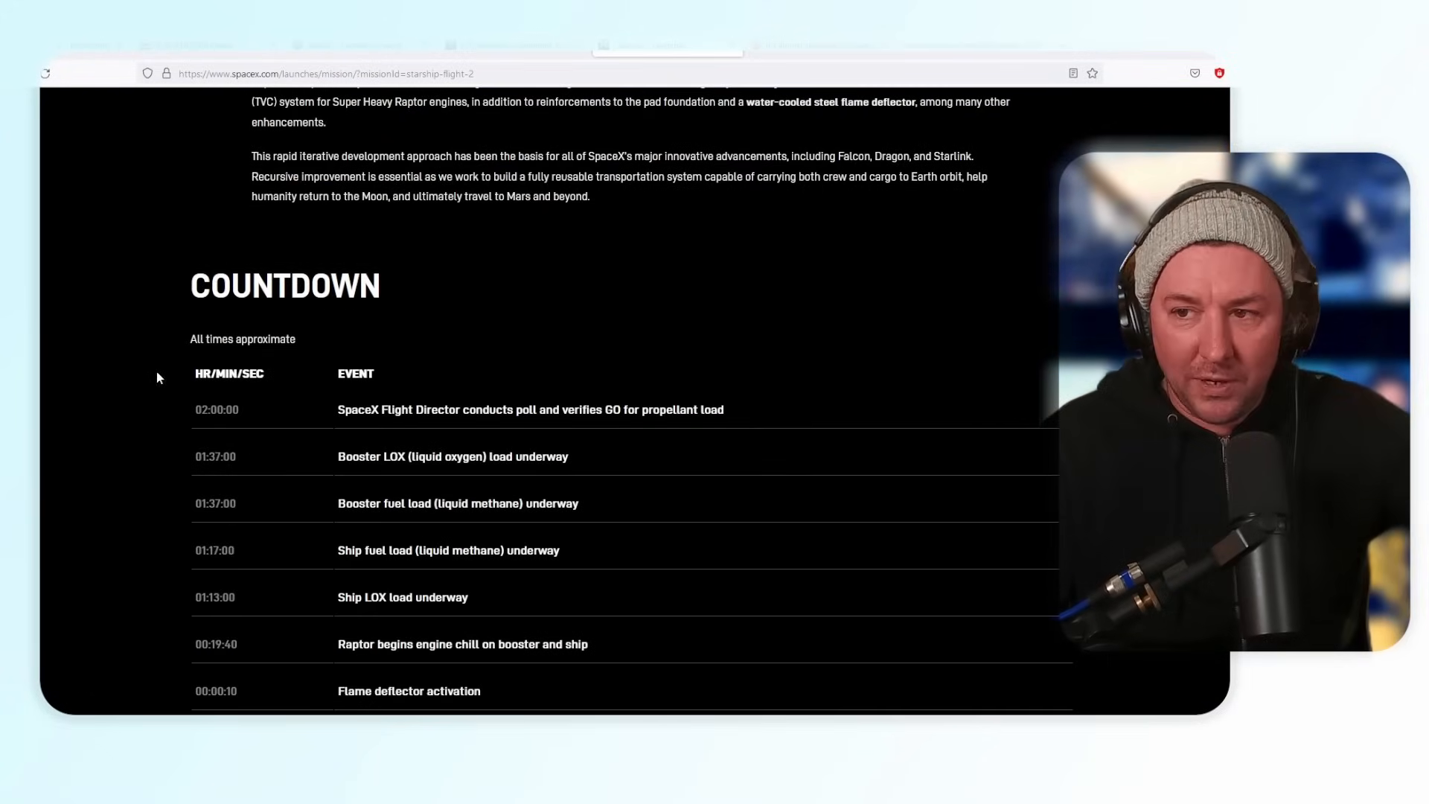
pyautogui.scroll(-3)
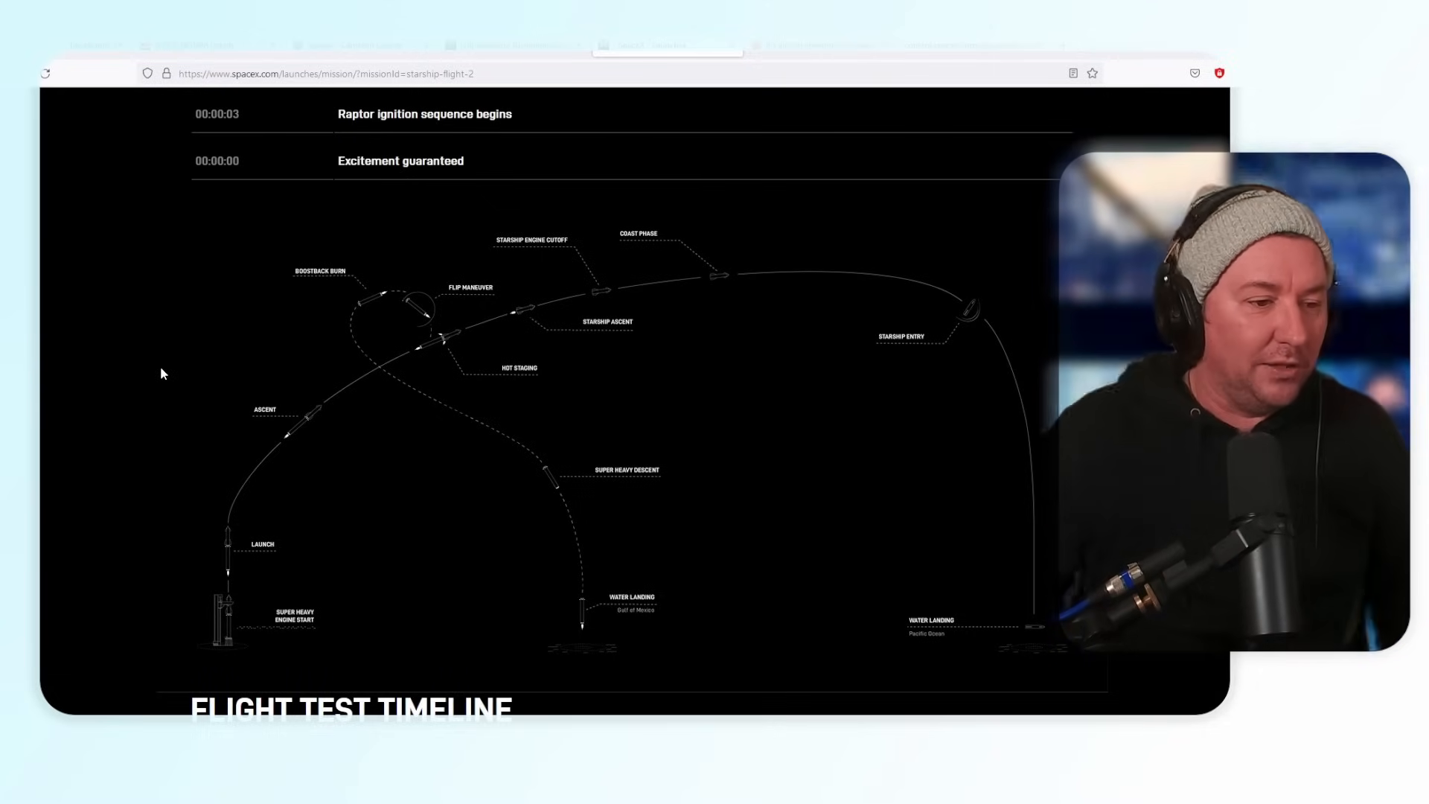
pyautogui.moveTo(429, 380)
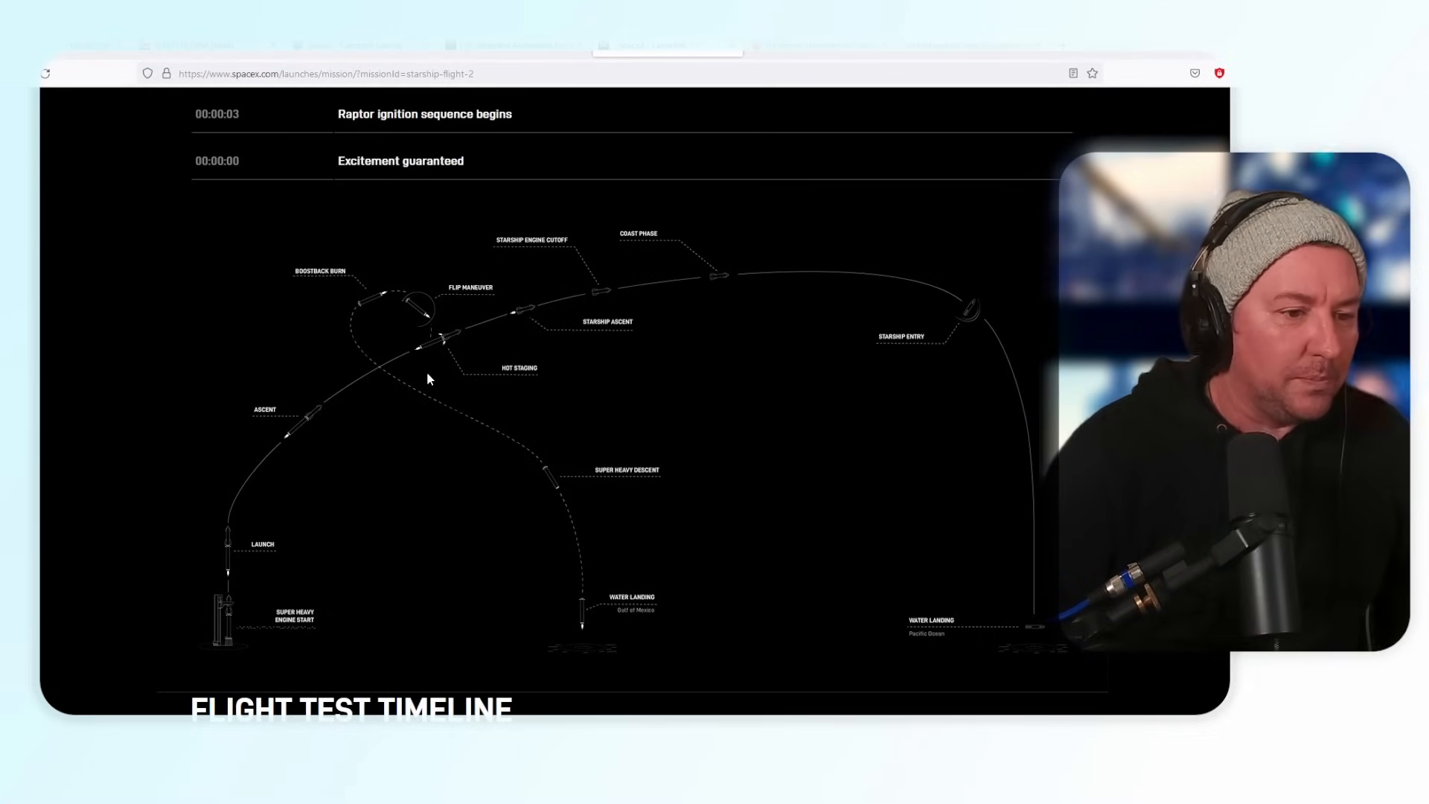
pyautogui.moveTo(262, 533)
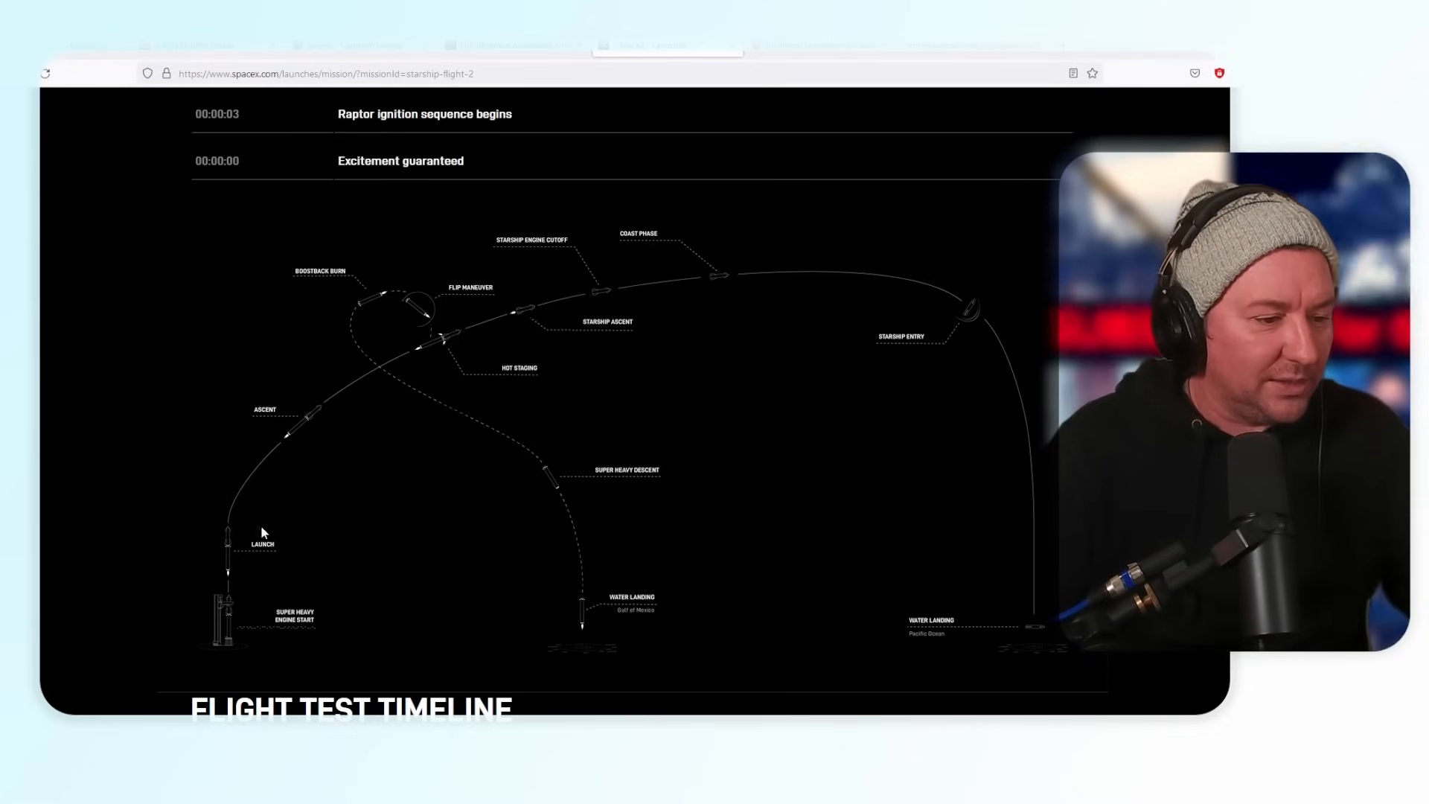
pyautogui.moveTo(322, 430)
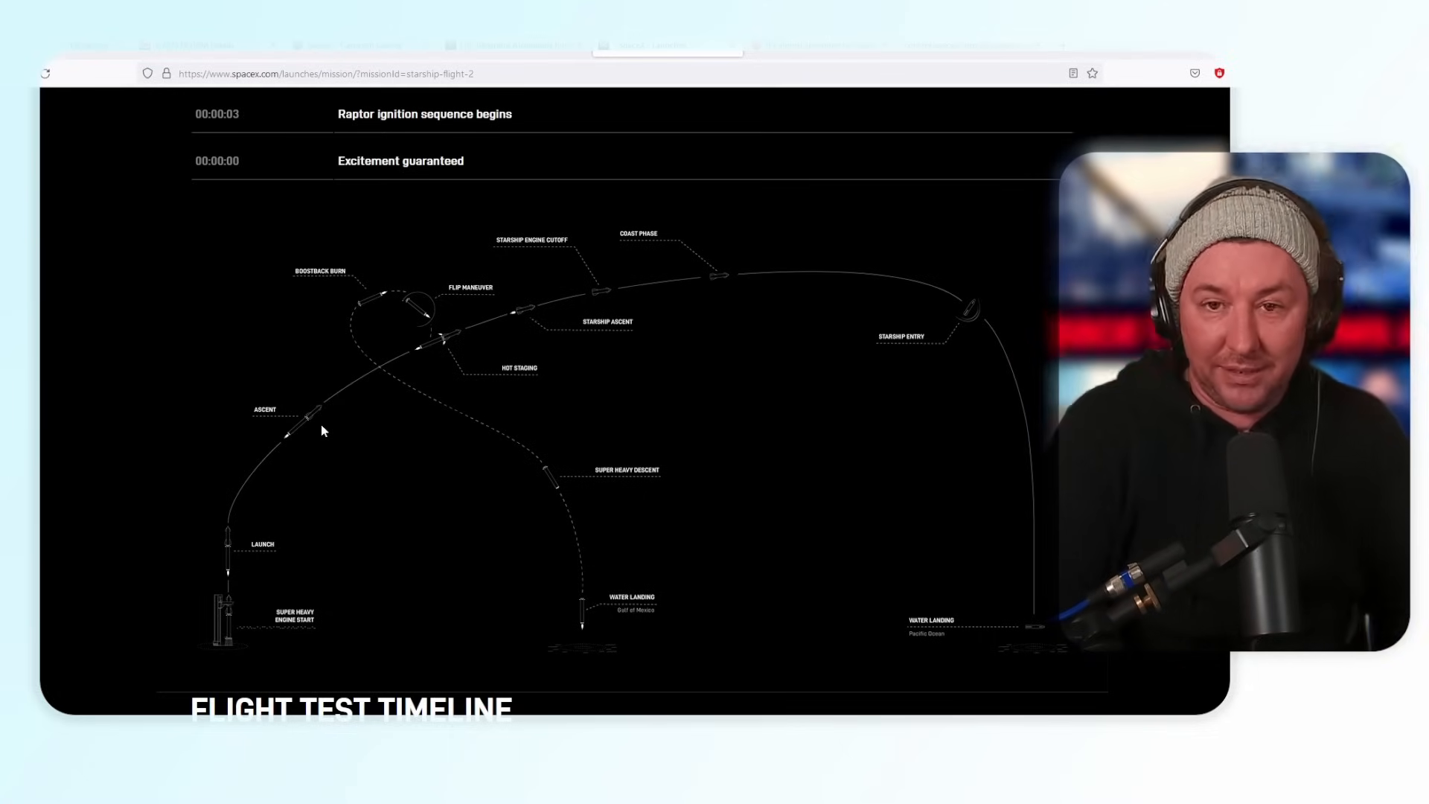
pyautogui.scroll(-3)
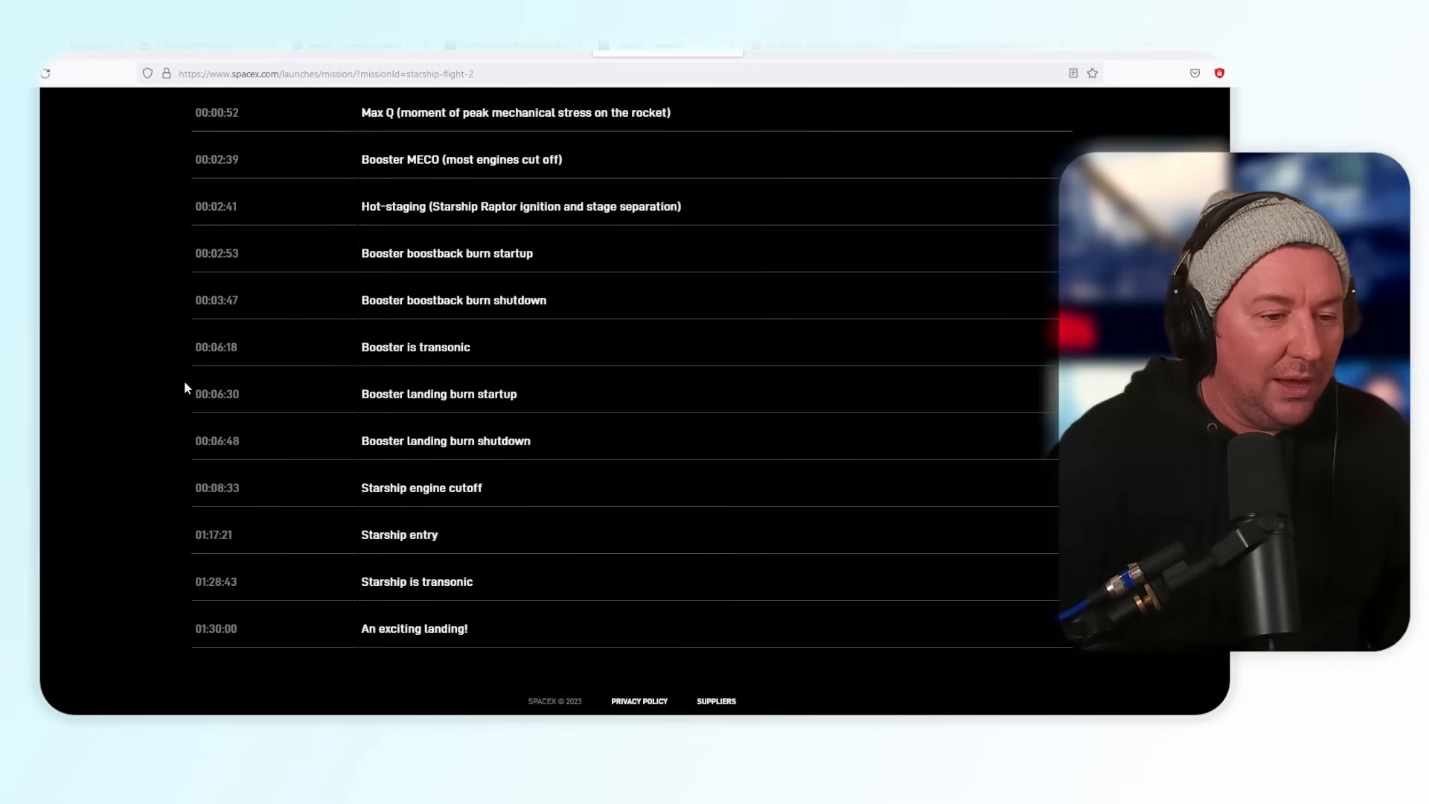
pyautogui.scroll(3)
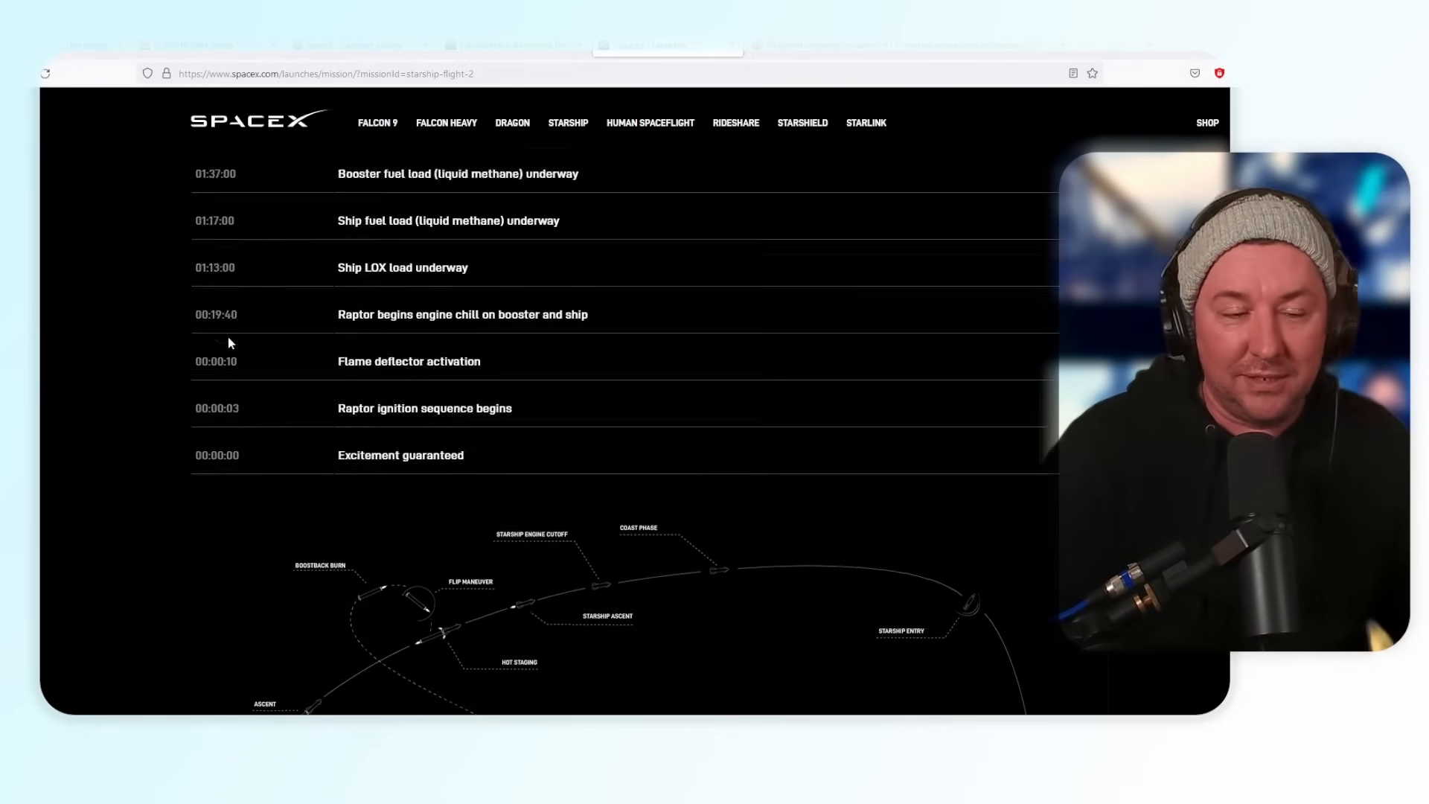
pyautogui.scroll(3)
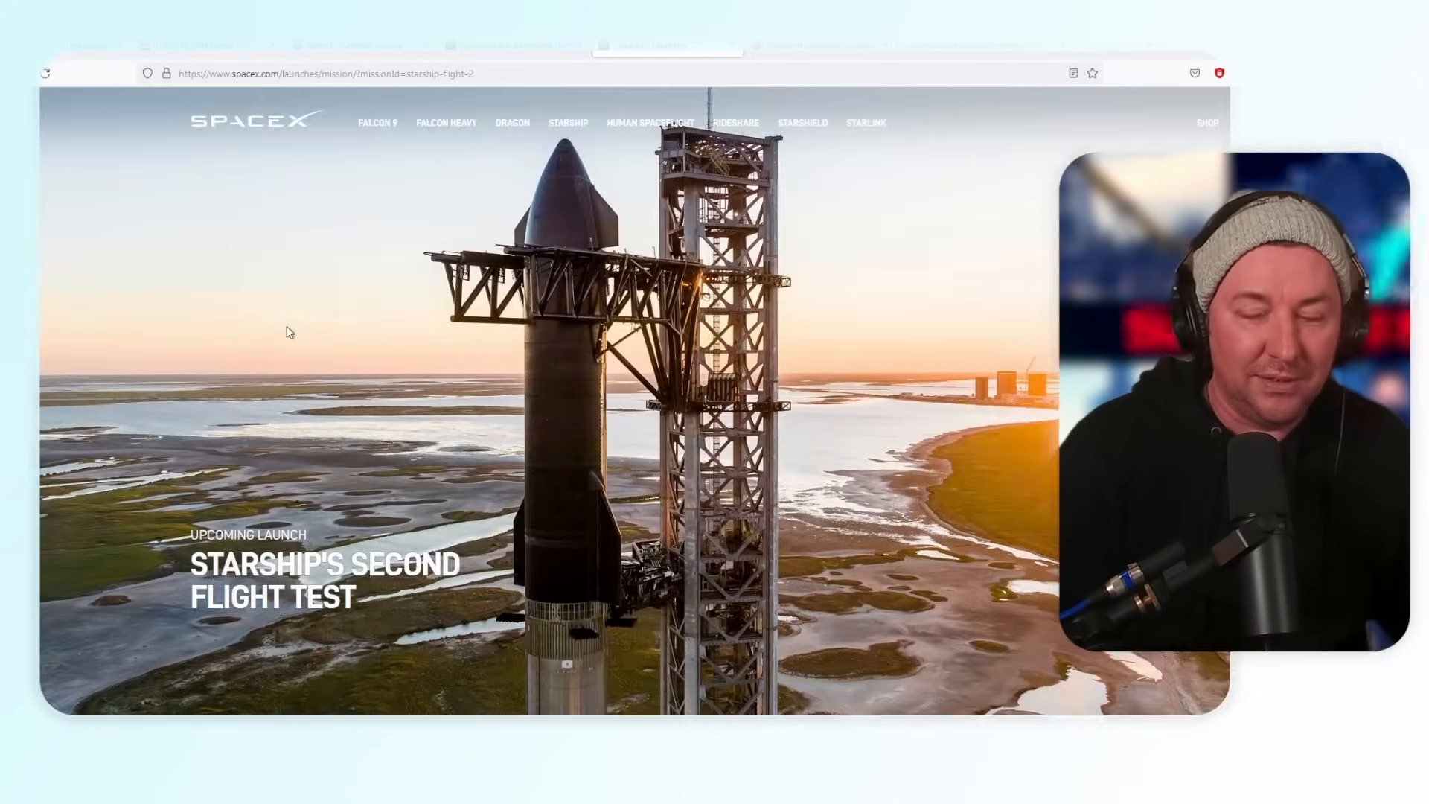
pyautogui.scroll(-3)
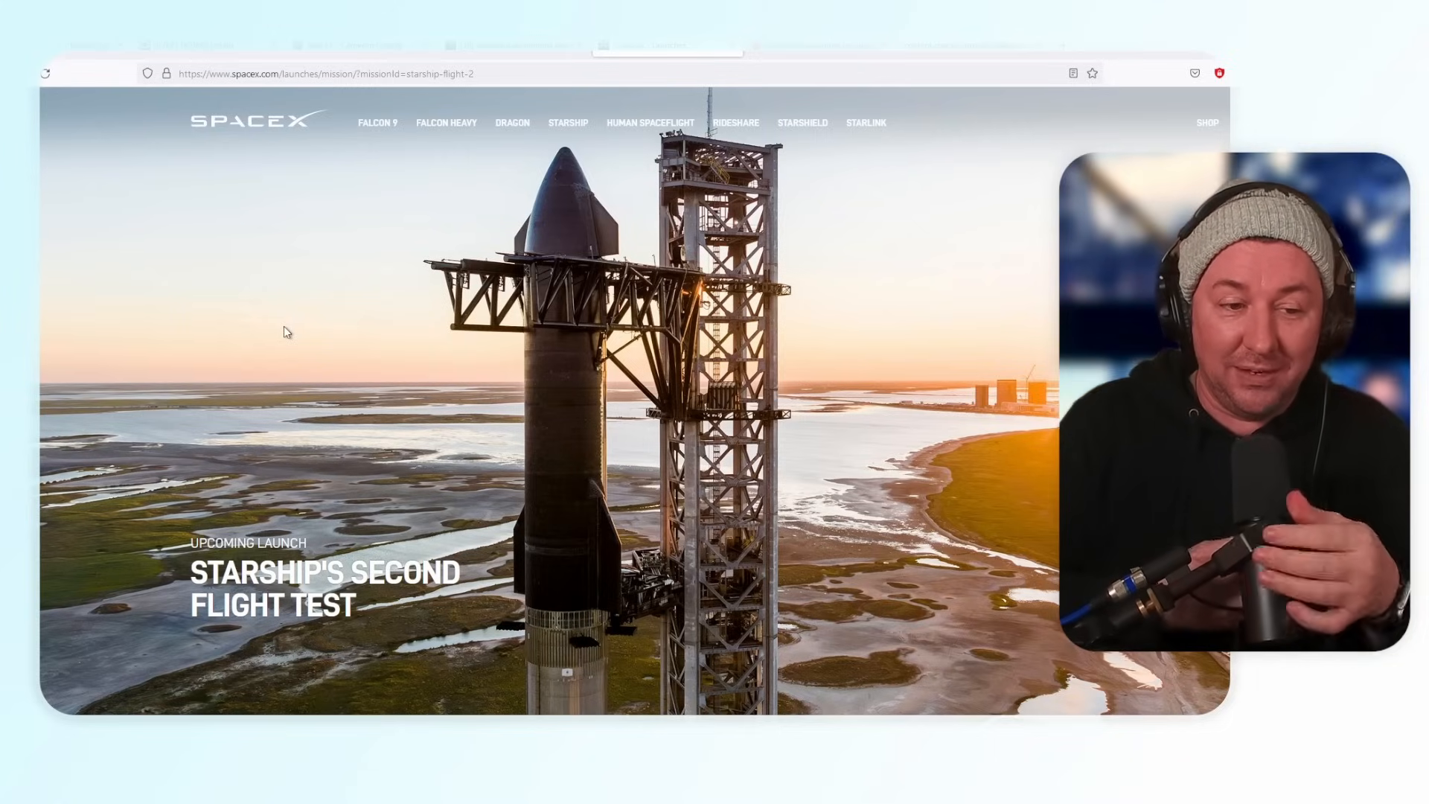
pyautogui.moveTo(374, 304)
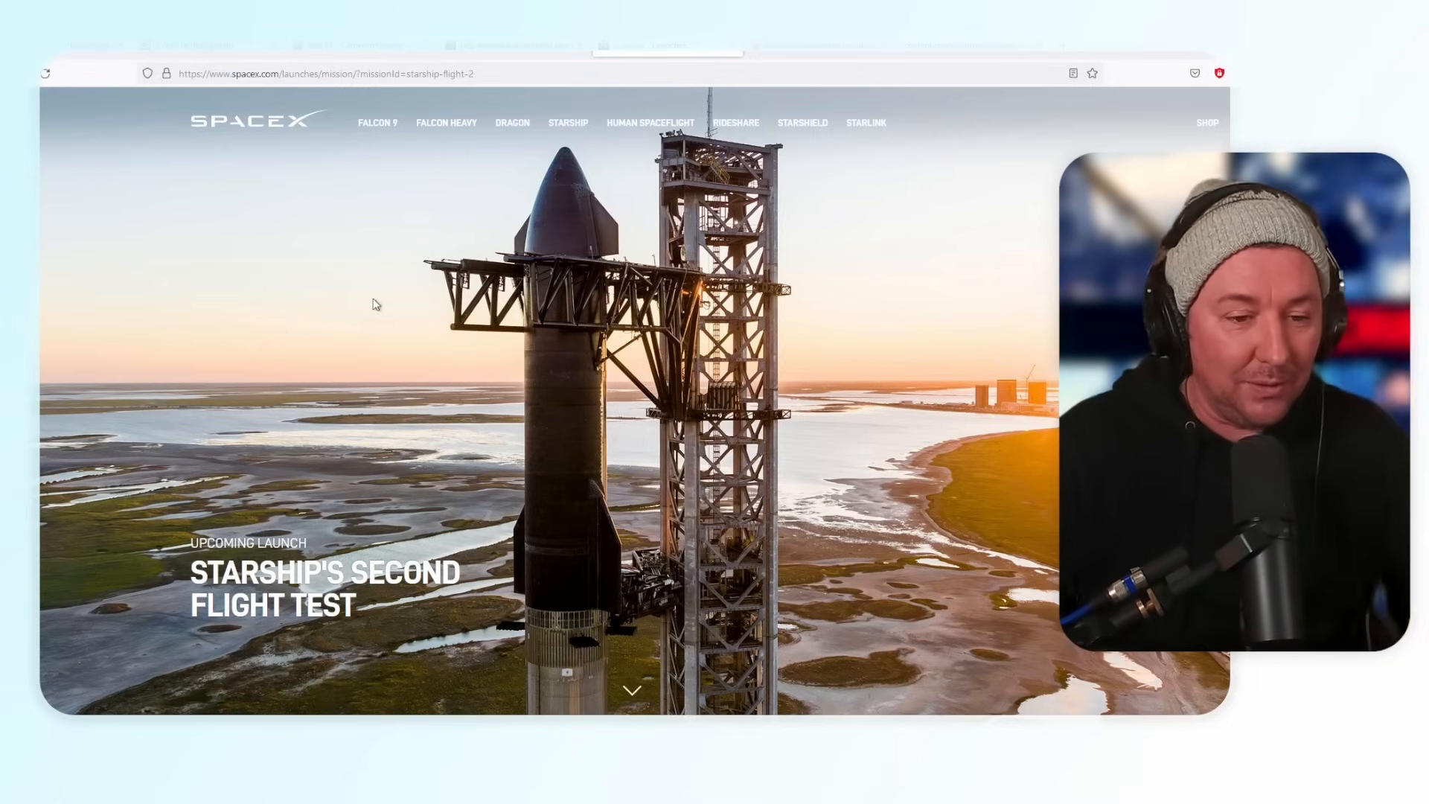
pyautogui.scroll(-3)
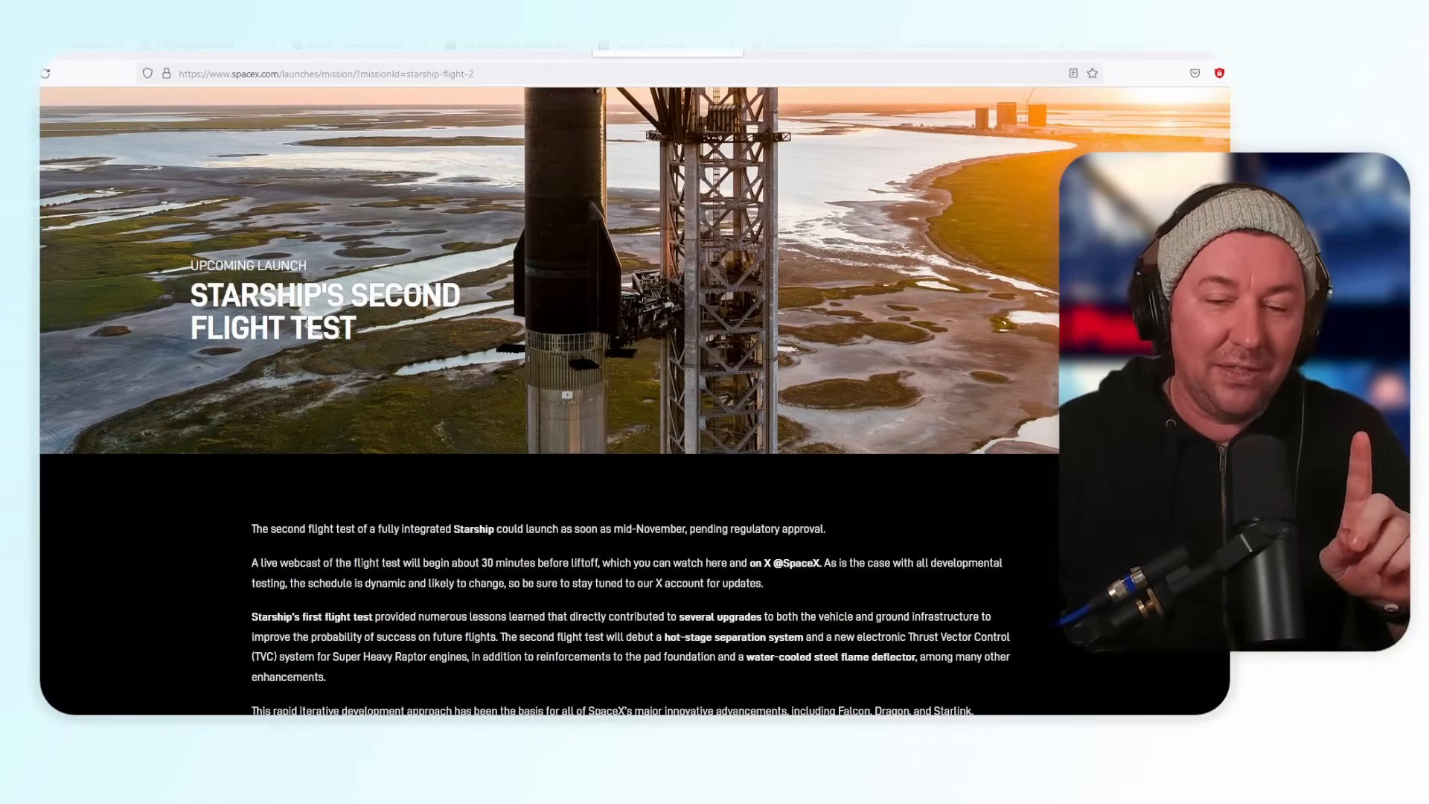
pyautogui.moveTo(923, 69)
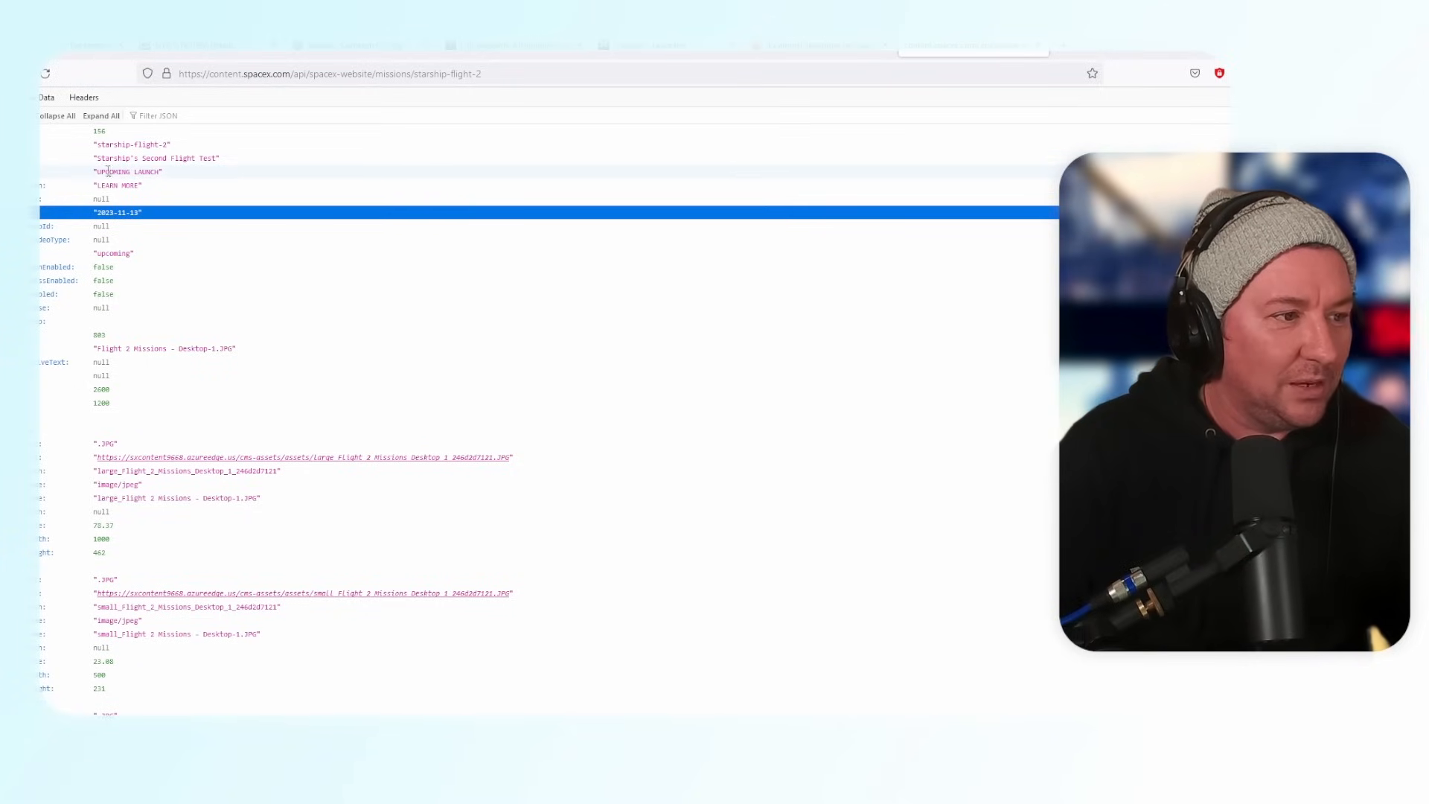
pyautogui.moveTo(180, 206)
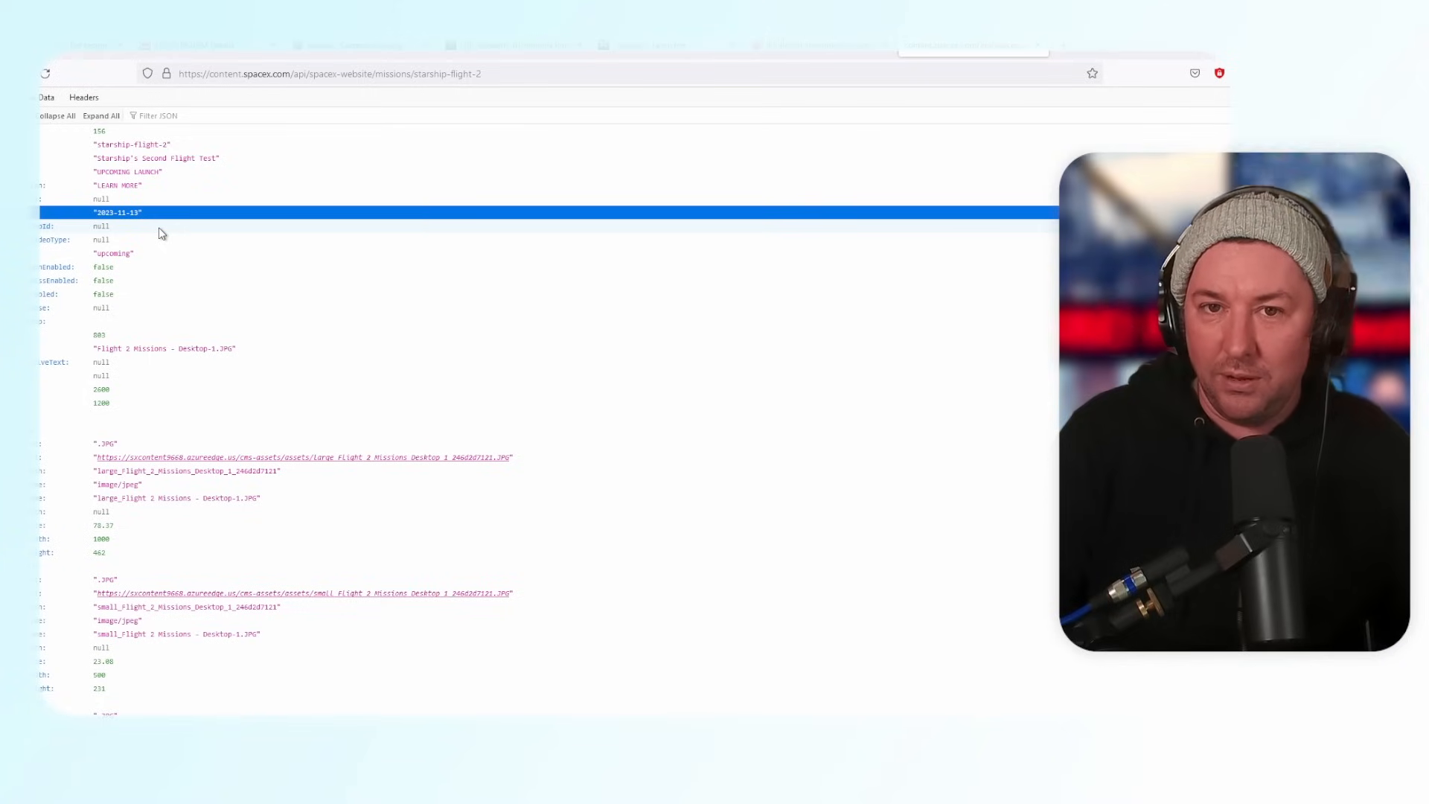
pyautogui.moveTo(638, 103)
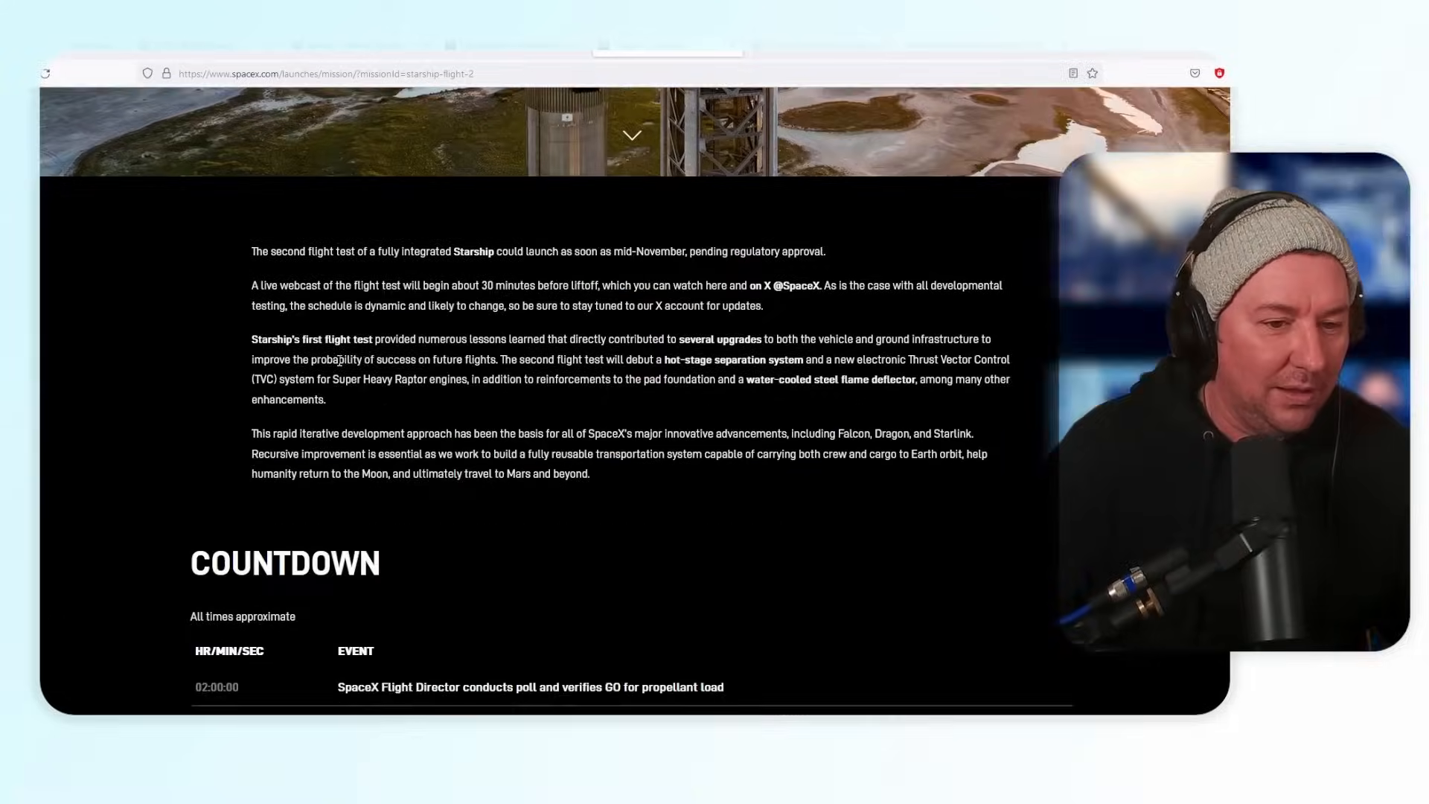
pyautogui.scroll(-3)
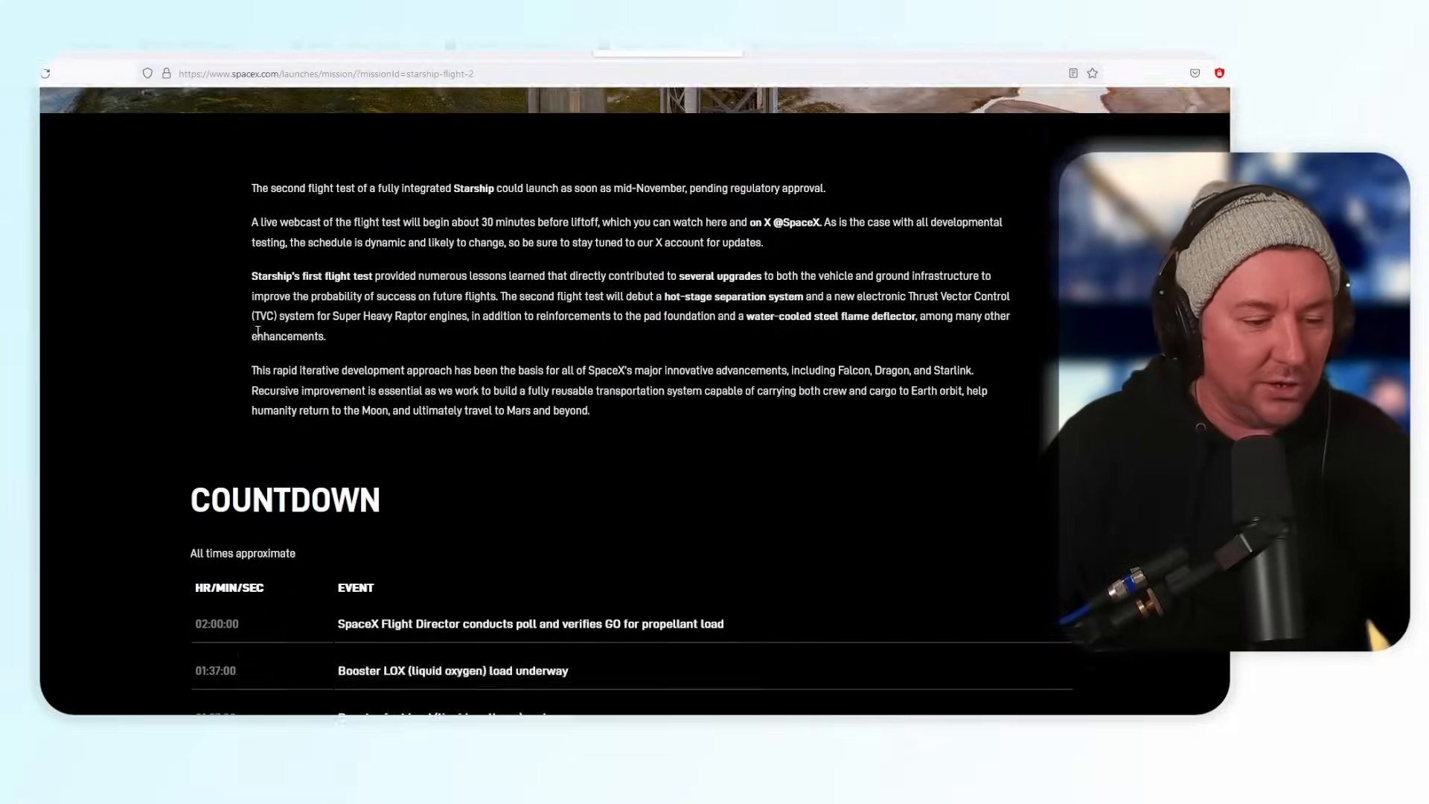
pyautogui.scroll(-3)
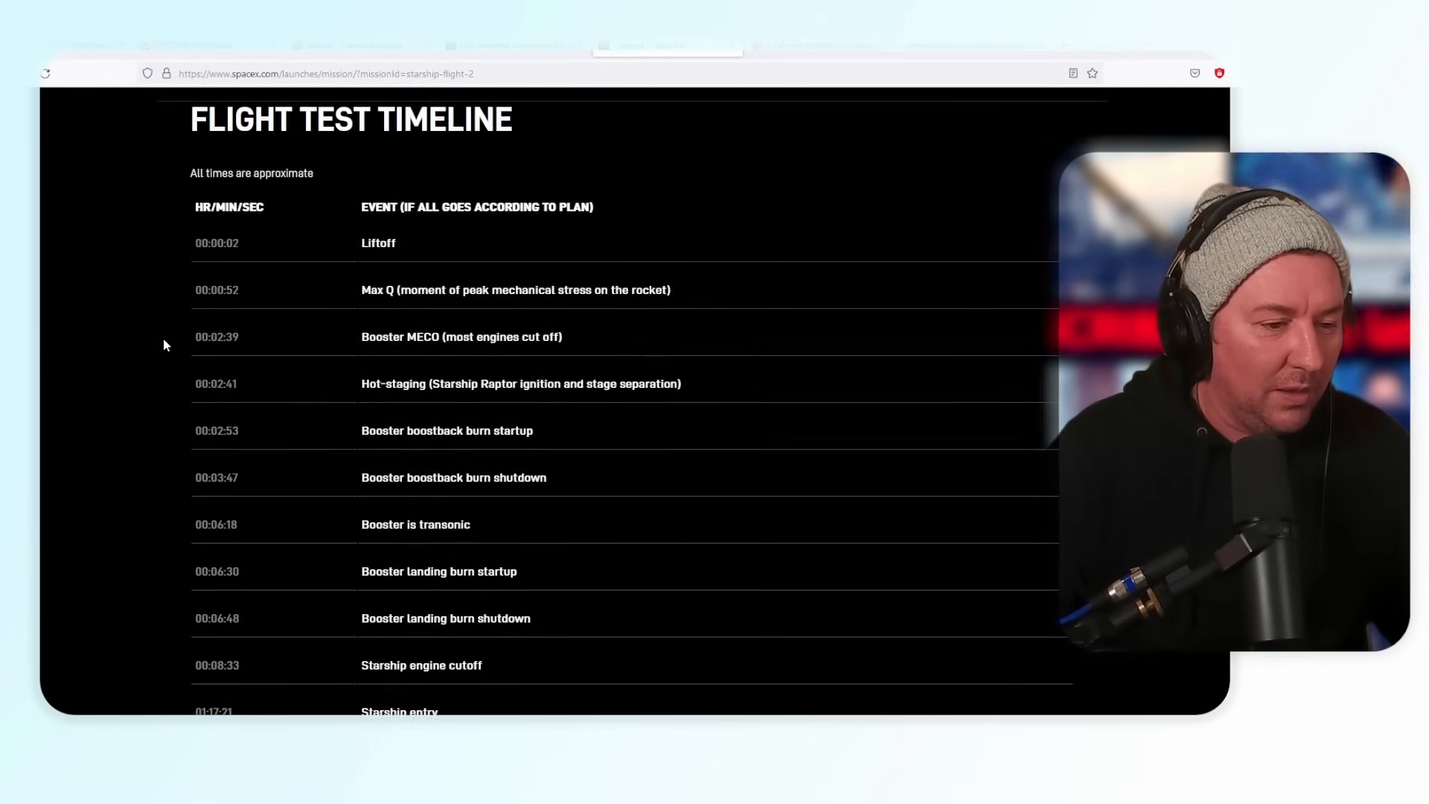
pyautogui.scroll(-3)
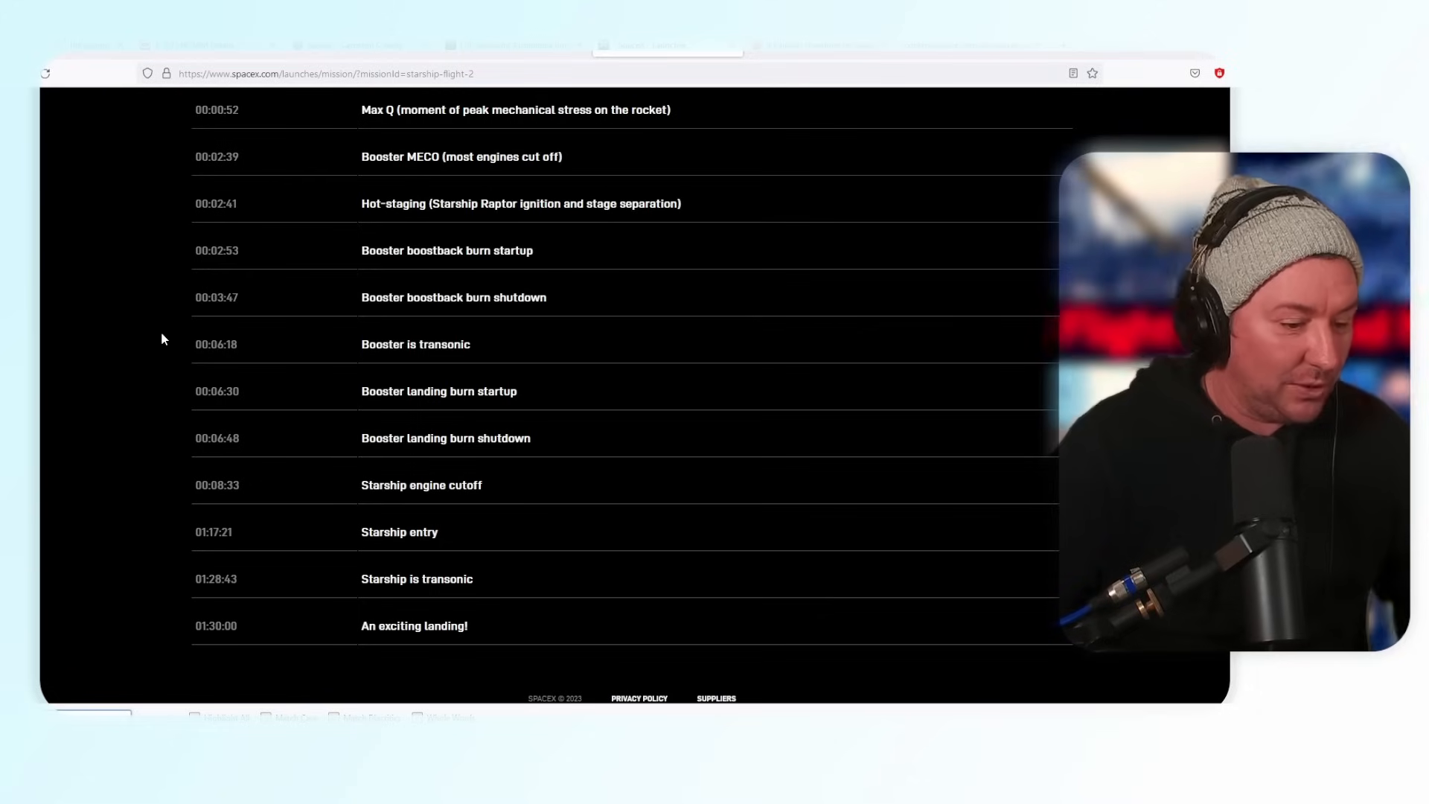
pyautogui.scroll(3)
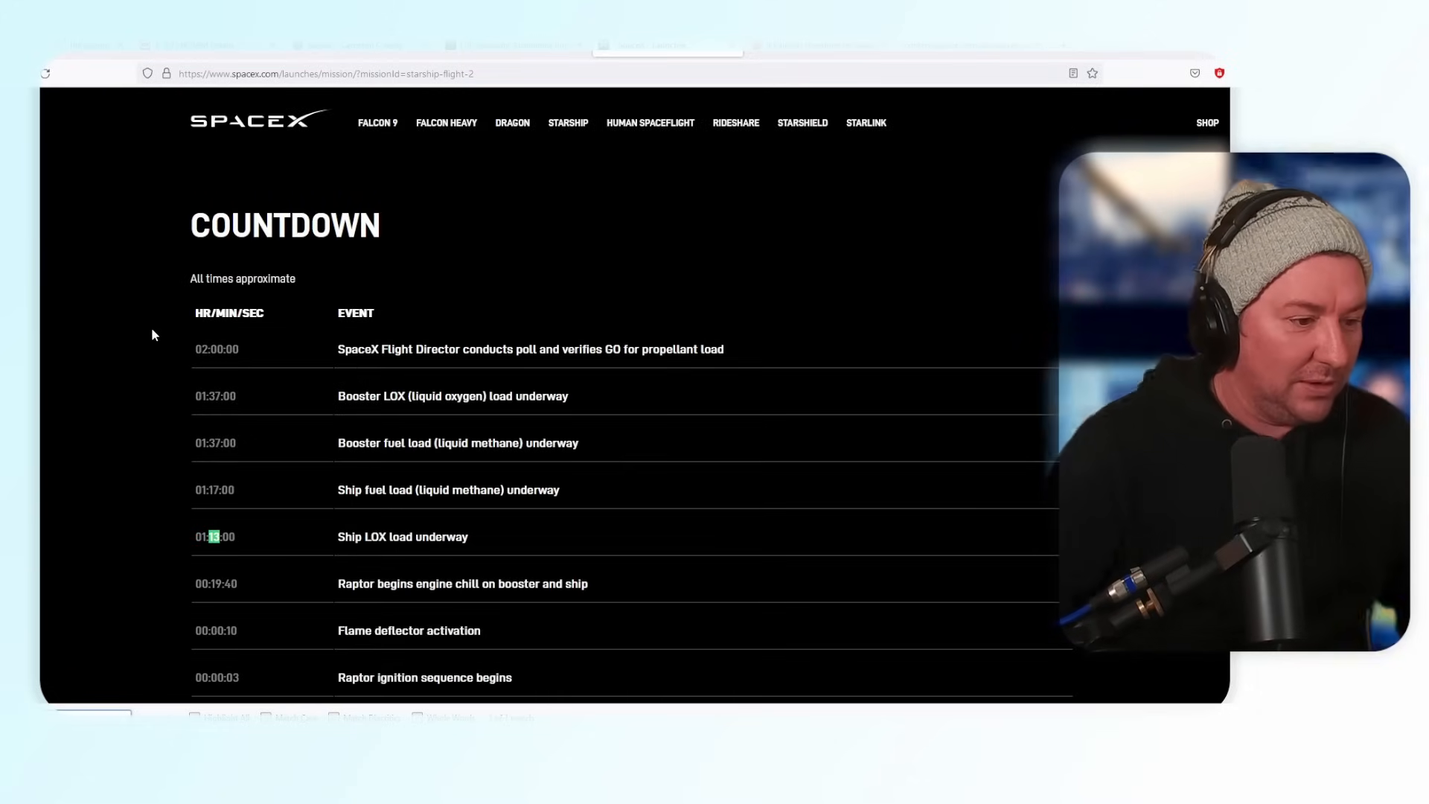
pyautogui.scroll(-3)
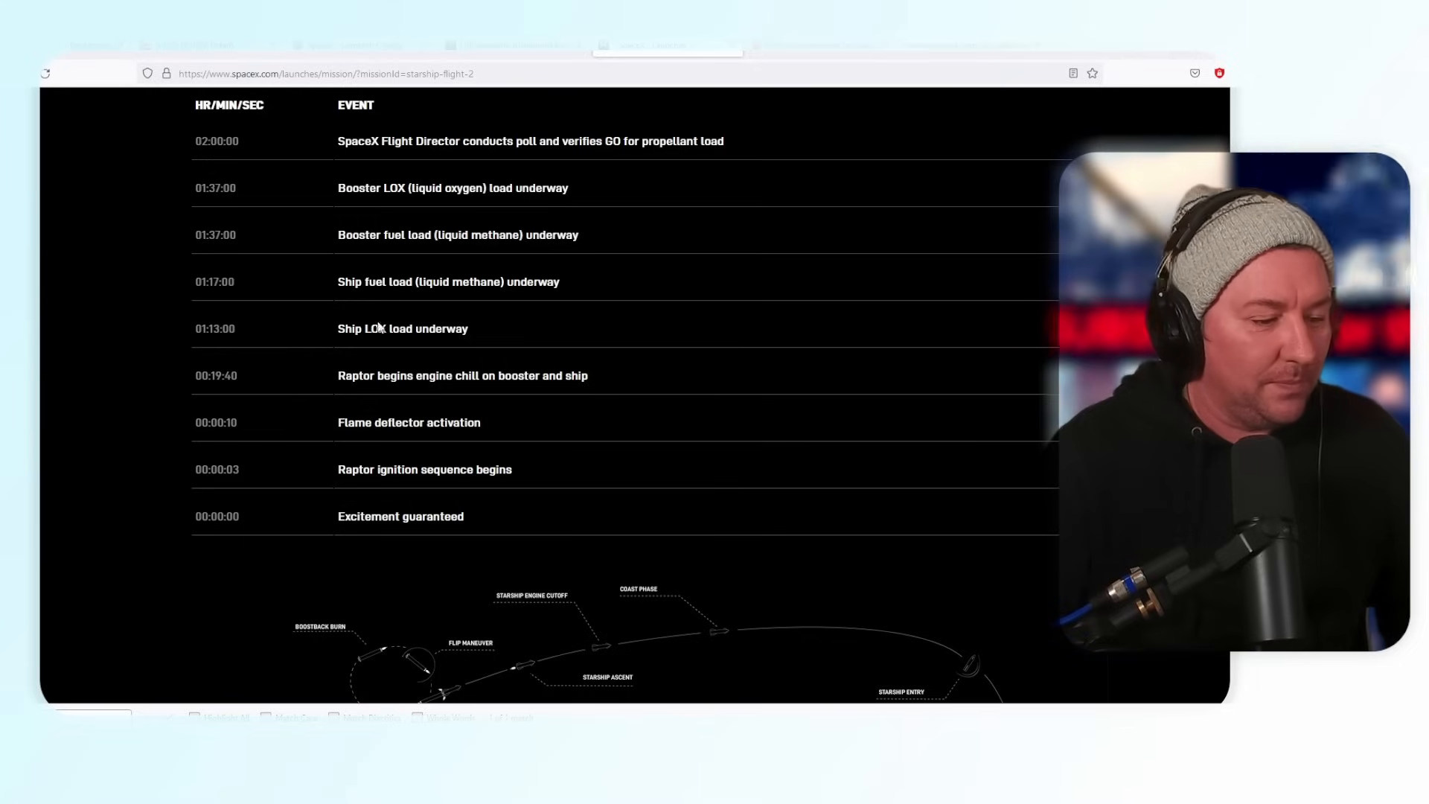
# Switch to the starship-flight-2 JSON data showing the 2023-11-13 date.
pyautogui.doubleClick(213, 327)
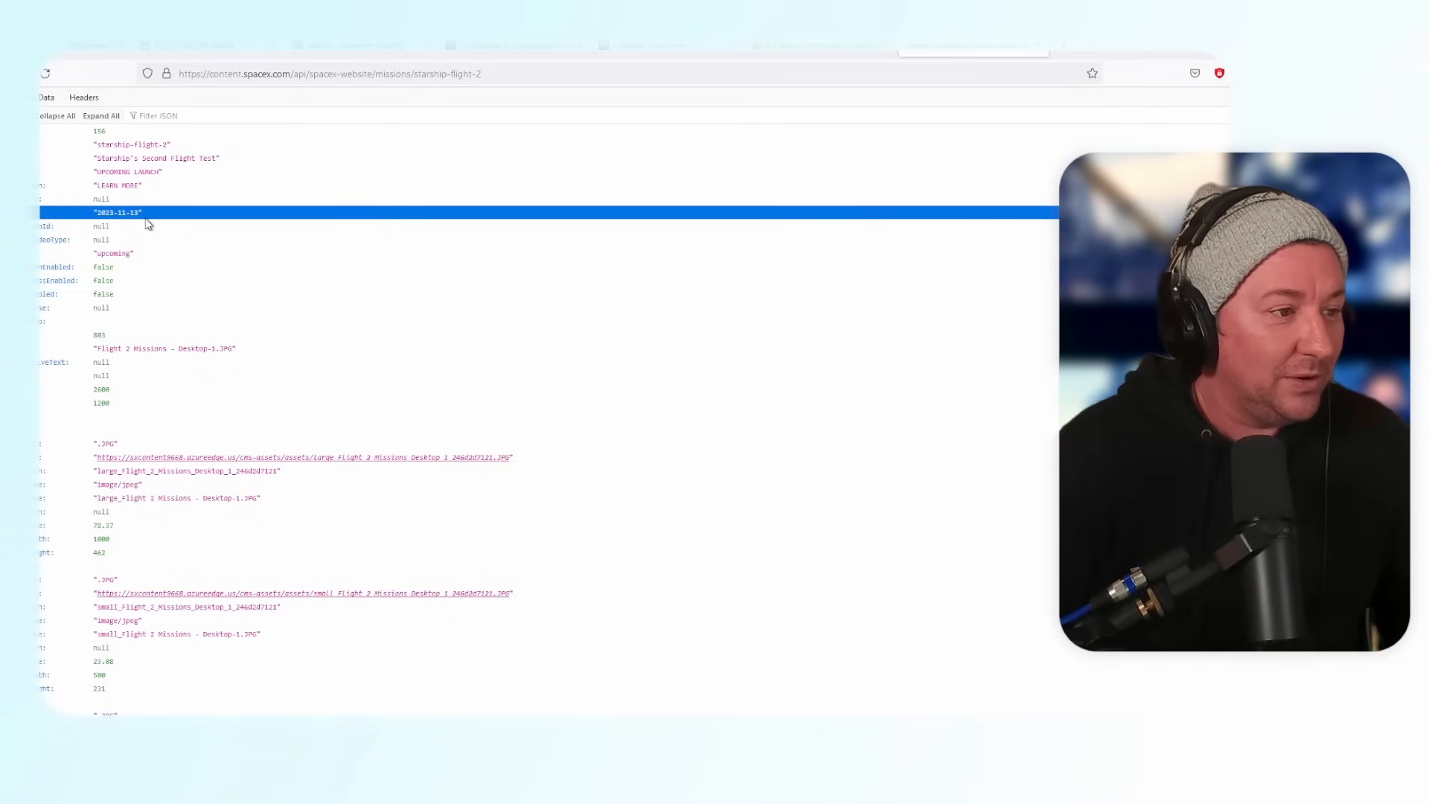
pyautogui.moveTo(217, 228)
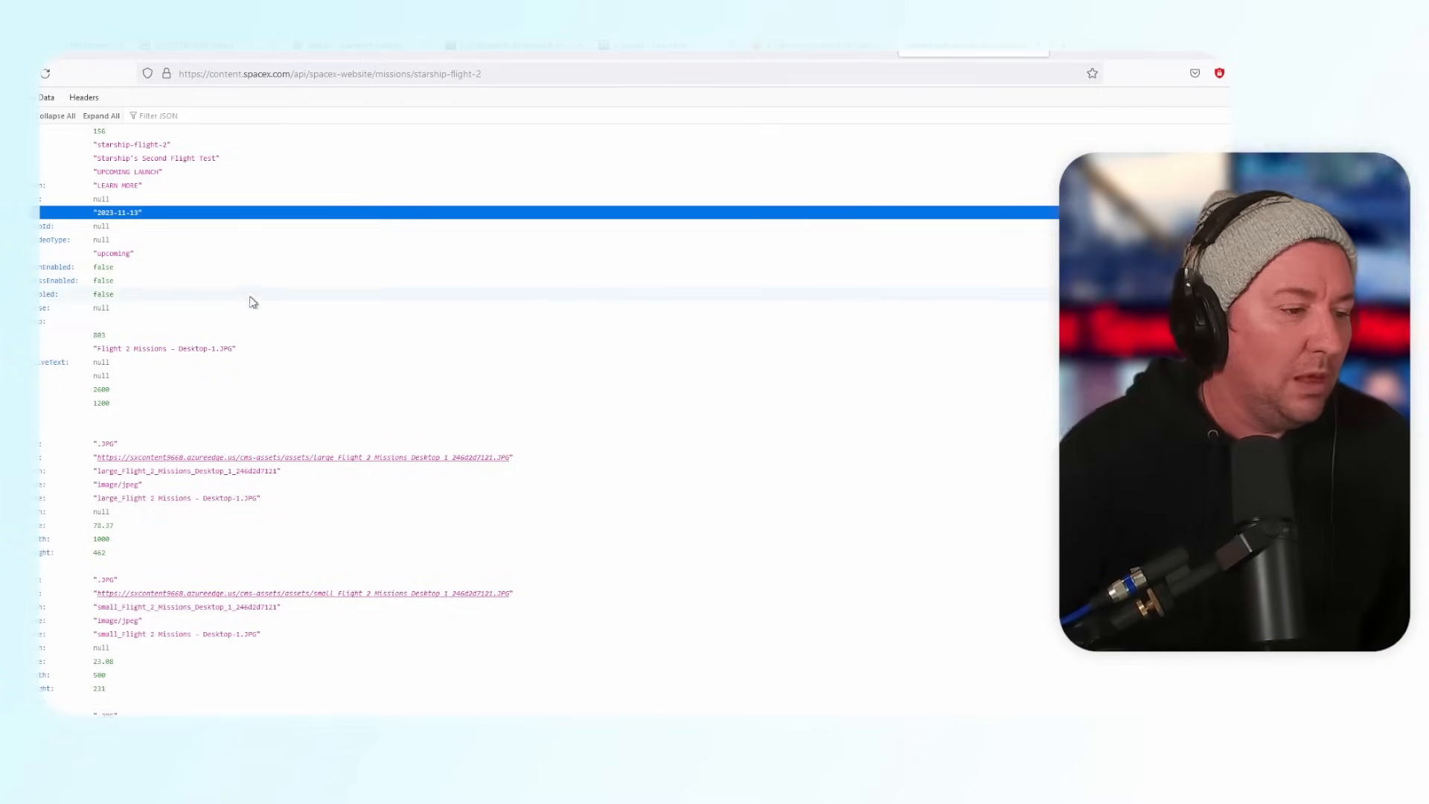
pyautogui.moveTo(197, 464)
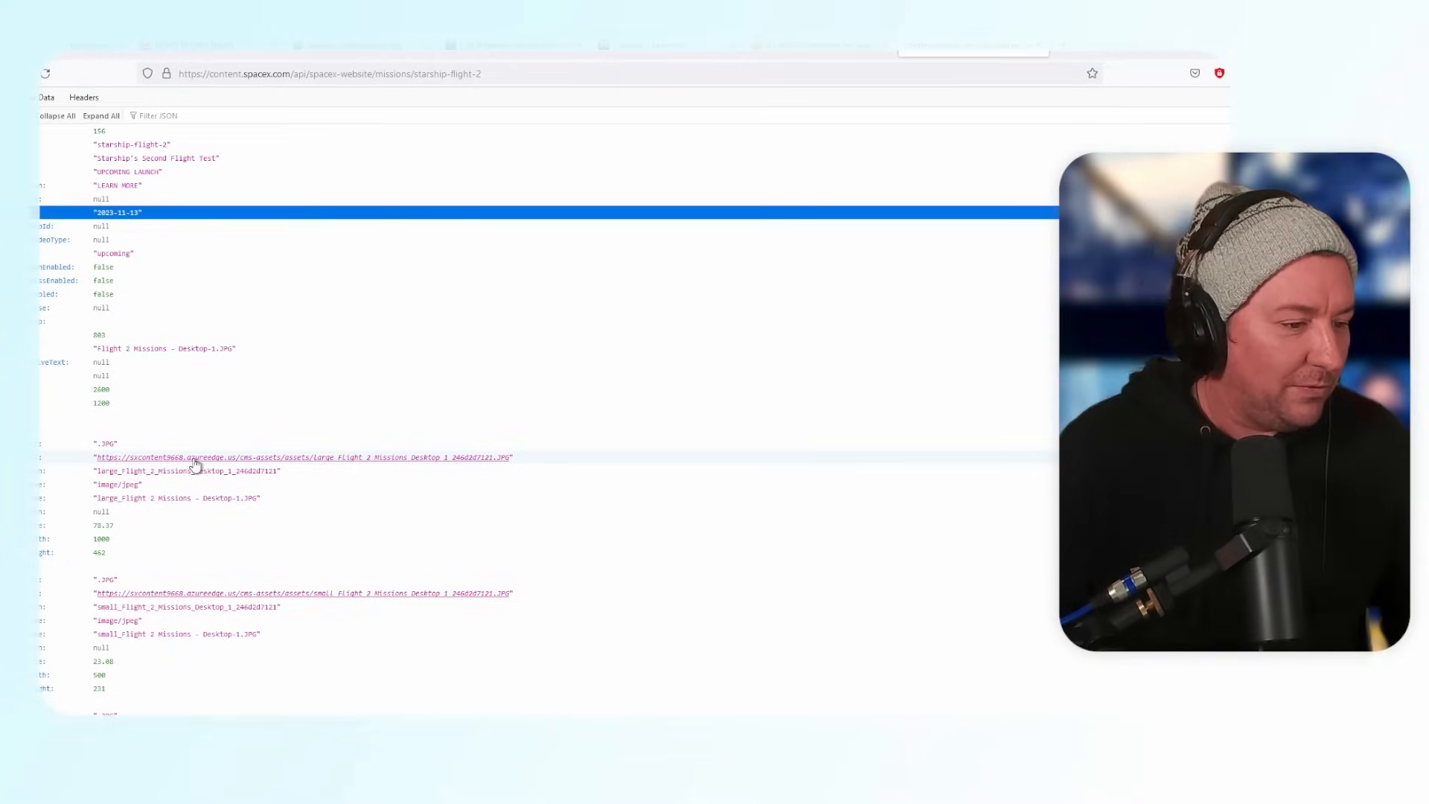
# View the Ars Technica article's 'Coming in hot' section citing November 13 as earliest launch date.
pyautogui.click(304, 457)
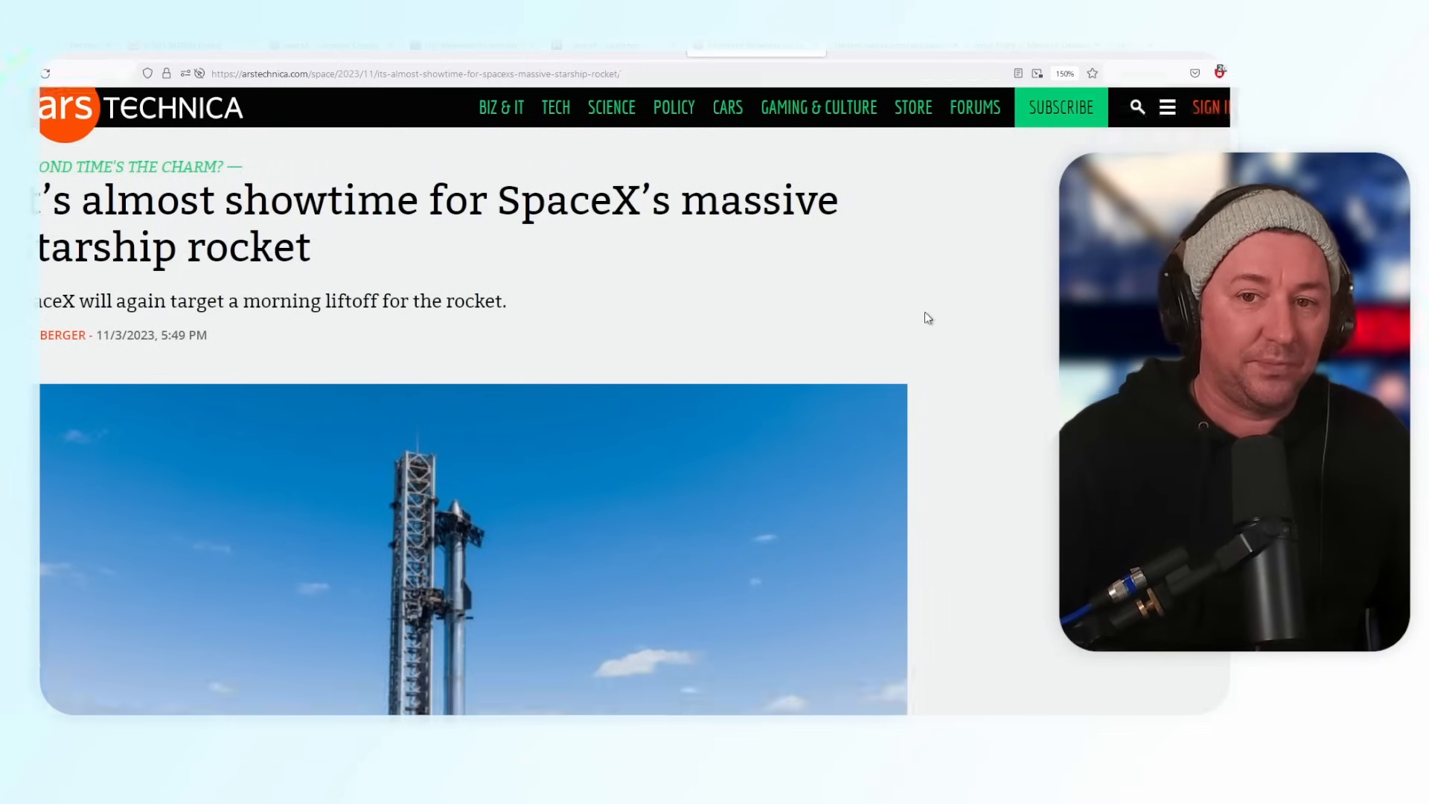
pyautogui.scroll(-3)
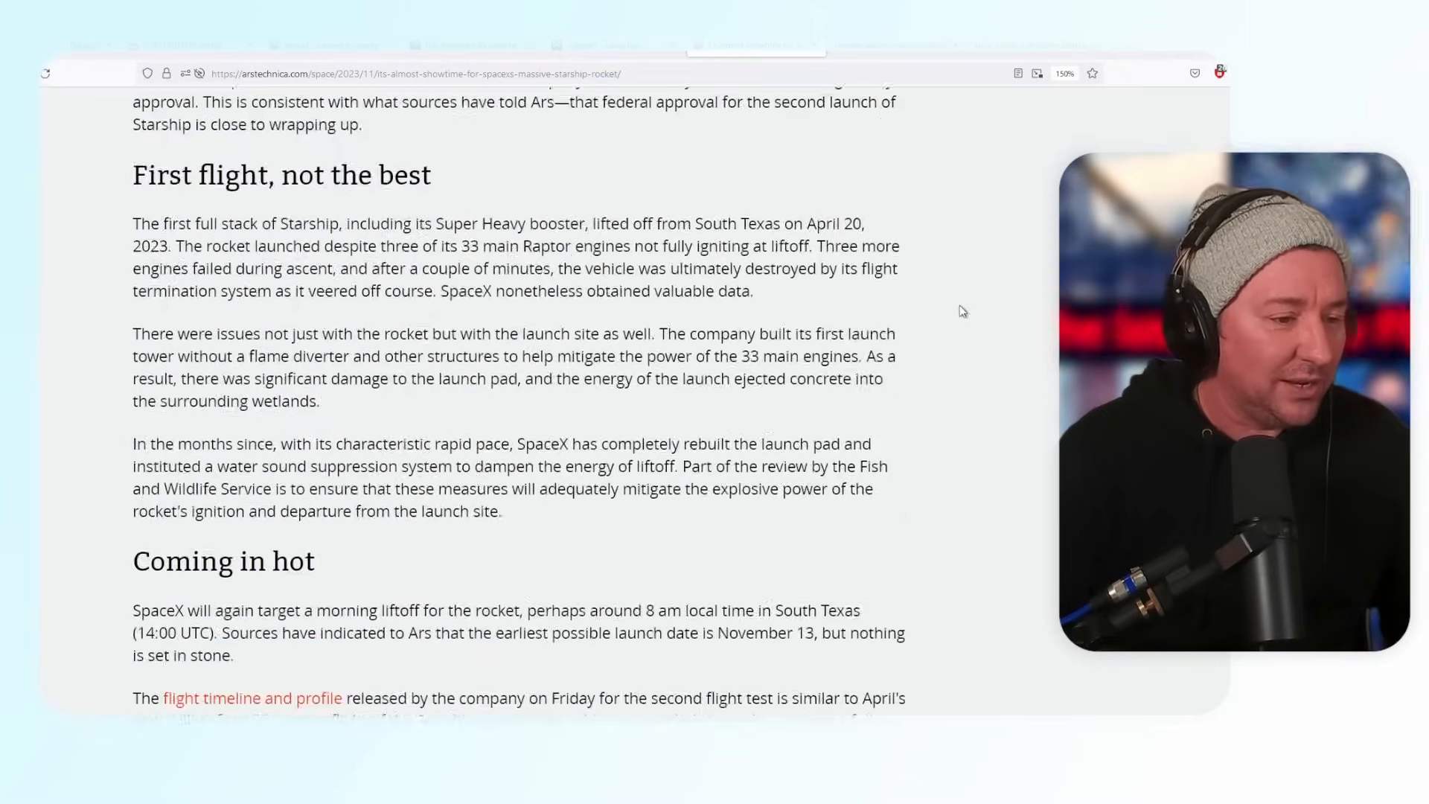
pyautogui.scroll(-3)
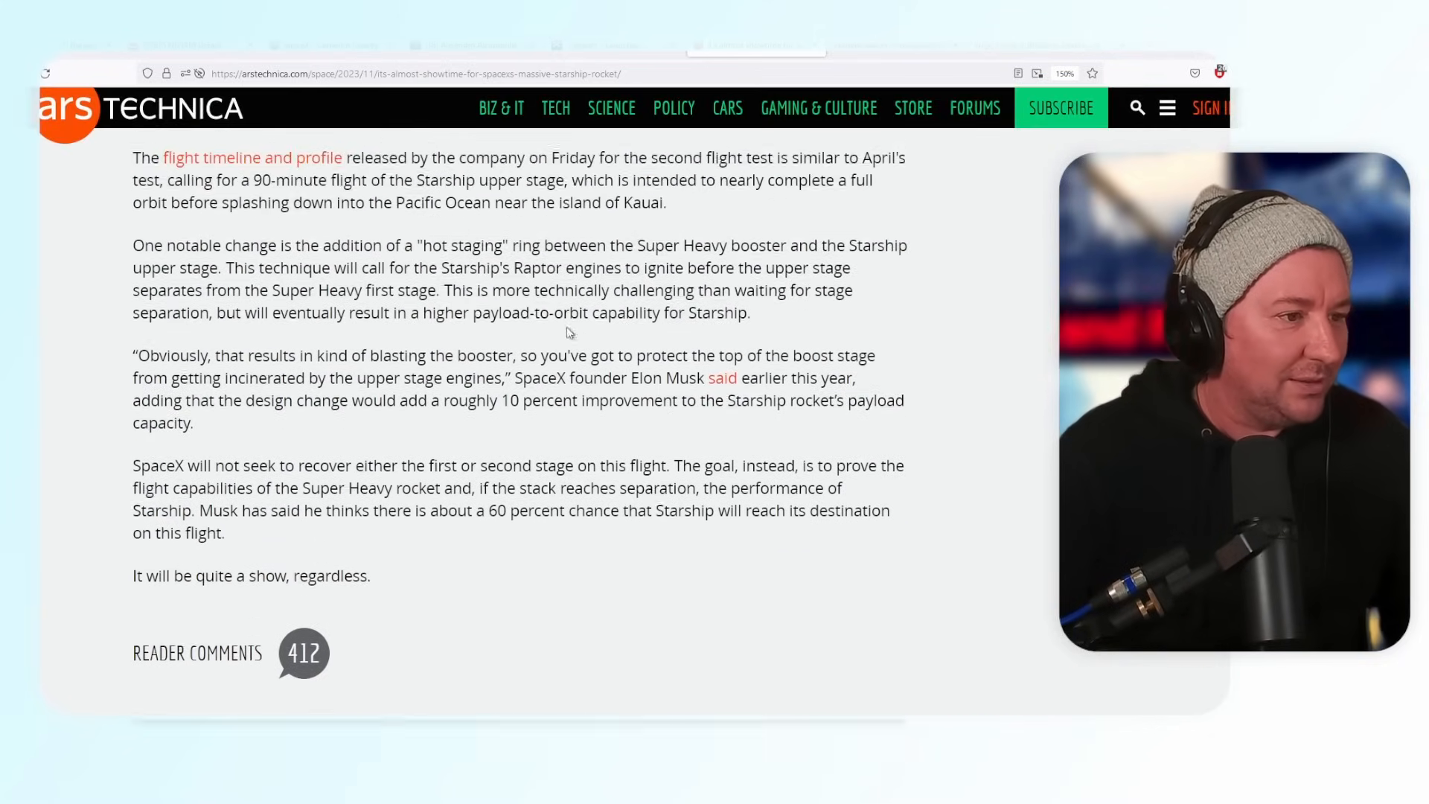
pyautogui.scroll(3)
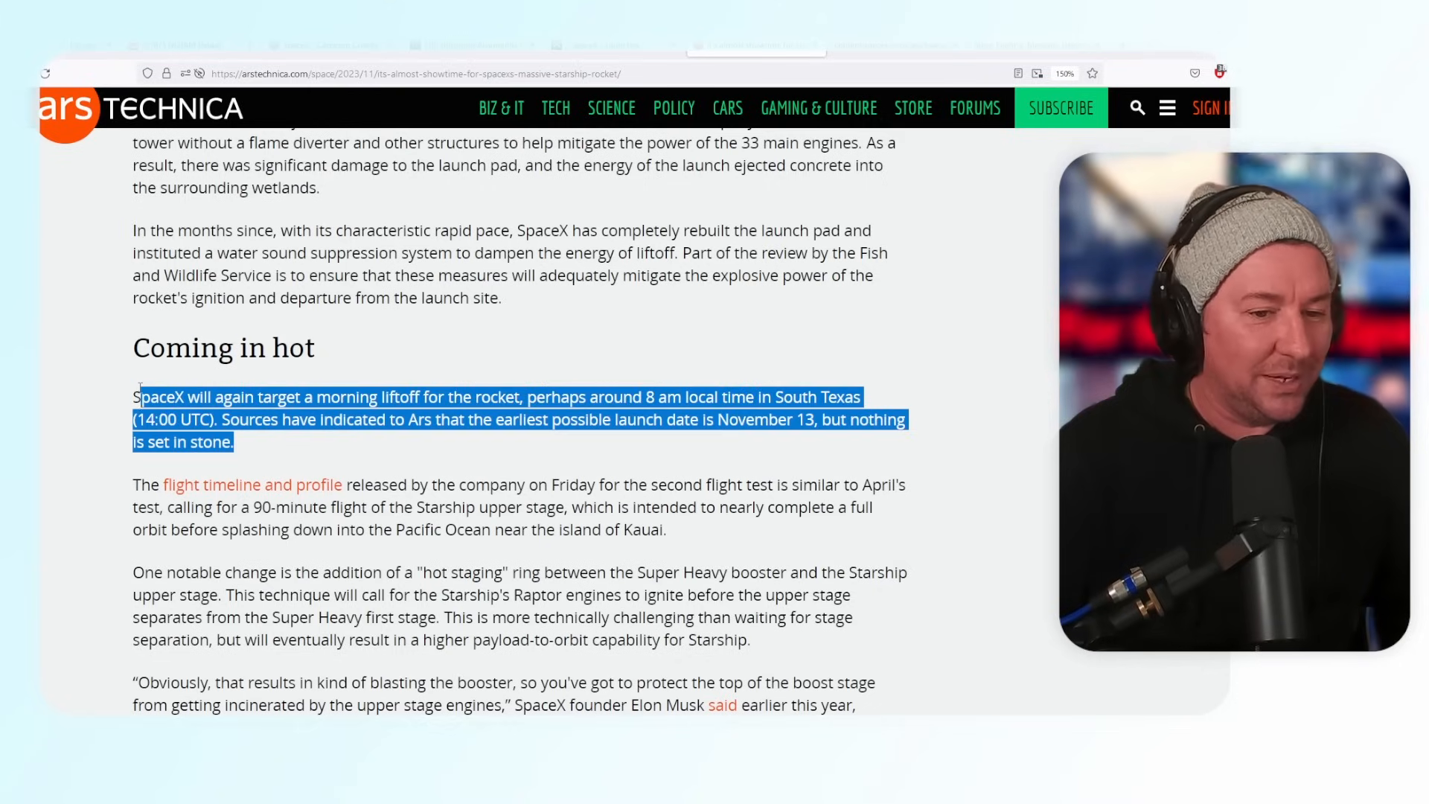
pyautogui.click(447, 443)
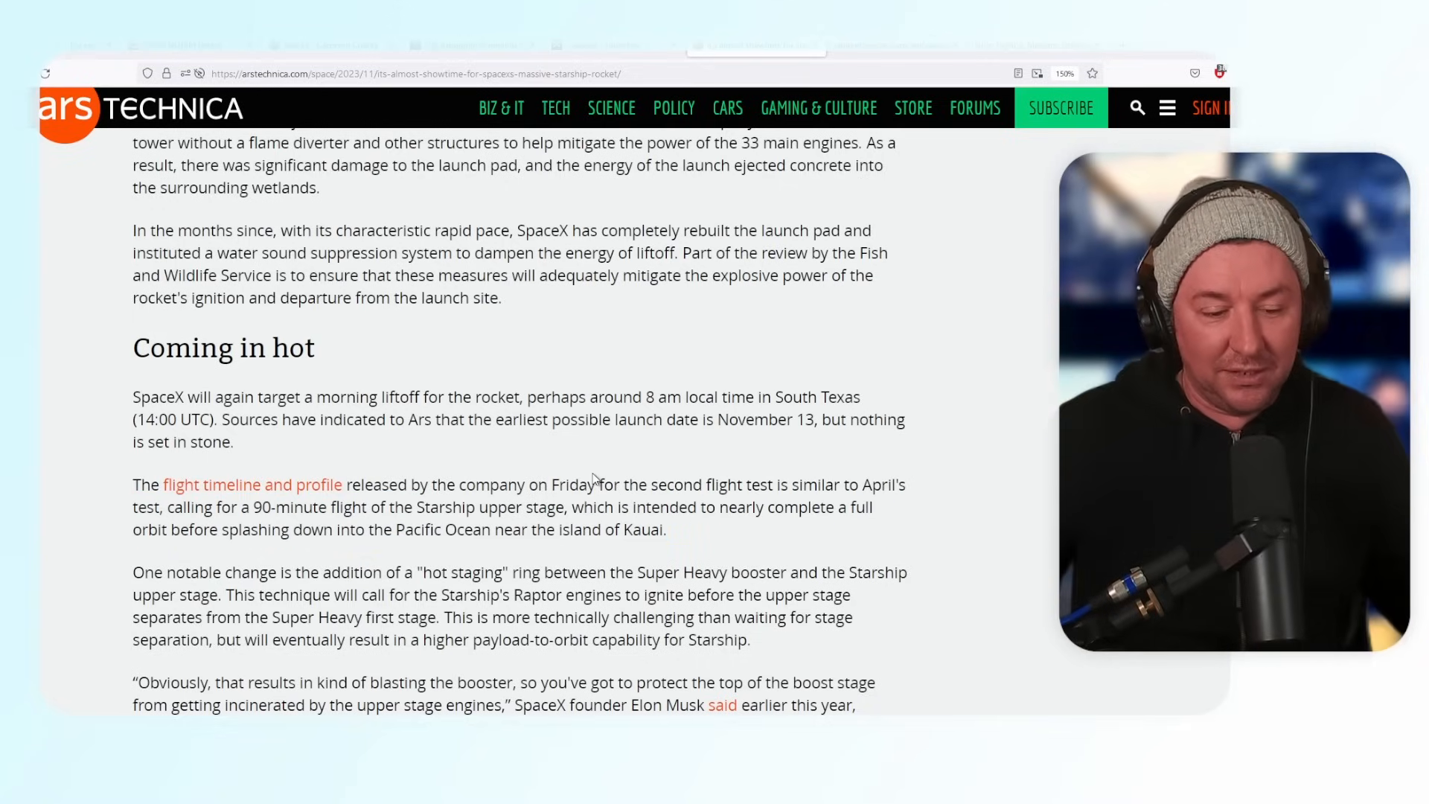
# Return to the starship-flight-2 JSON data with its 2023-11-13 date via the SpaceX tab.
pyautogui.click(252, 484)
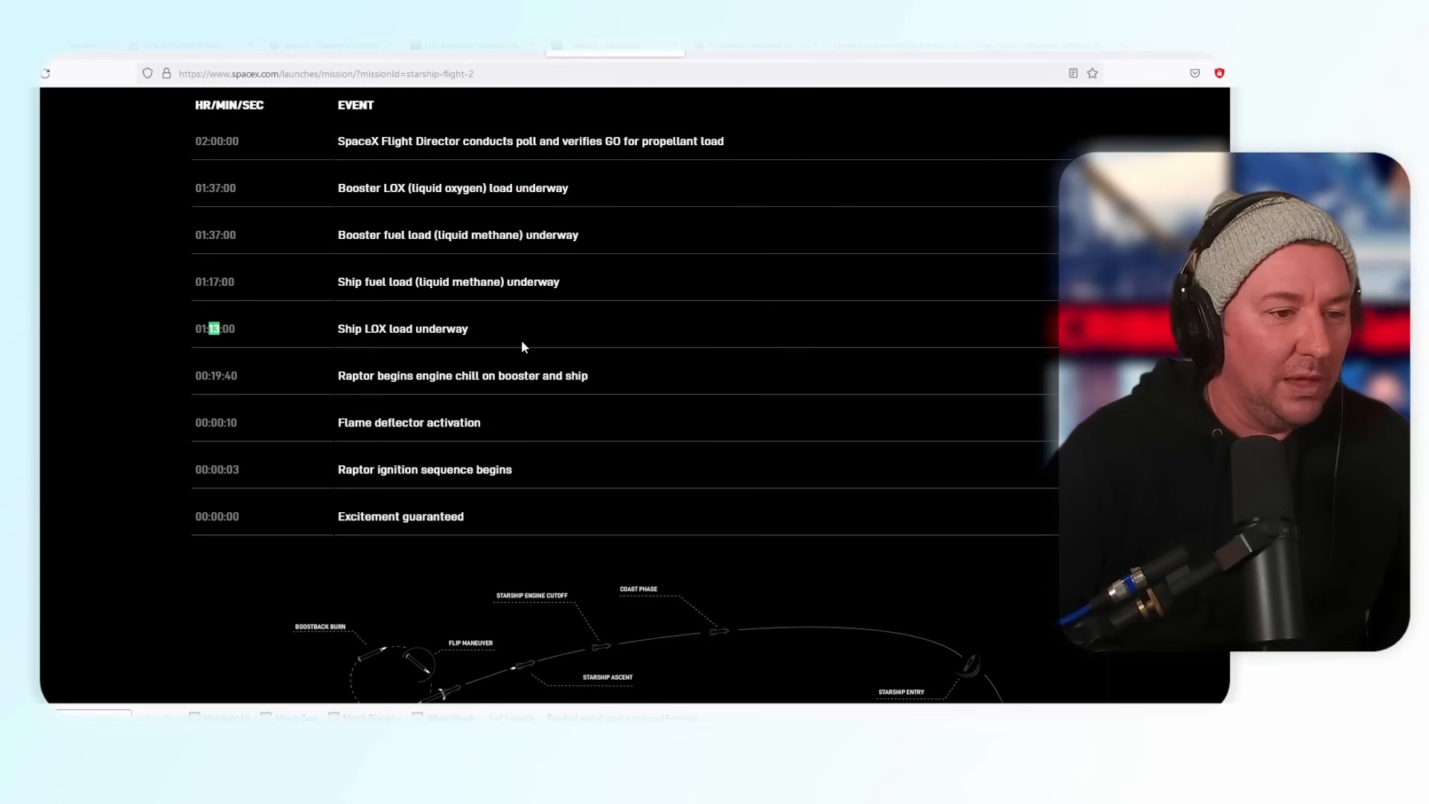
pyautogui.scroll(3)
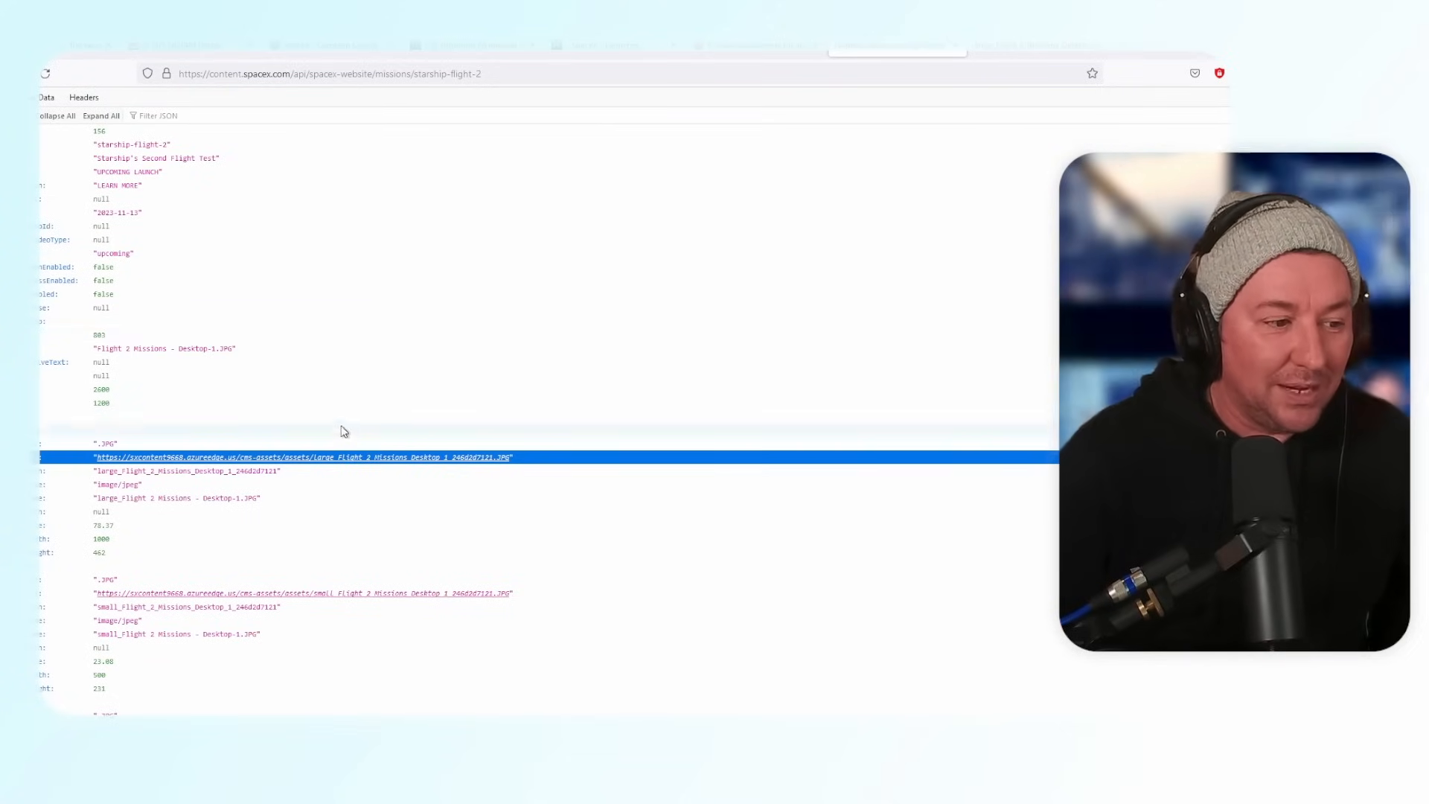
pyautogui.moveTo(168, 212)
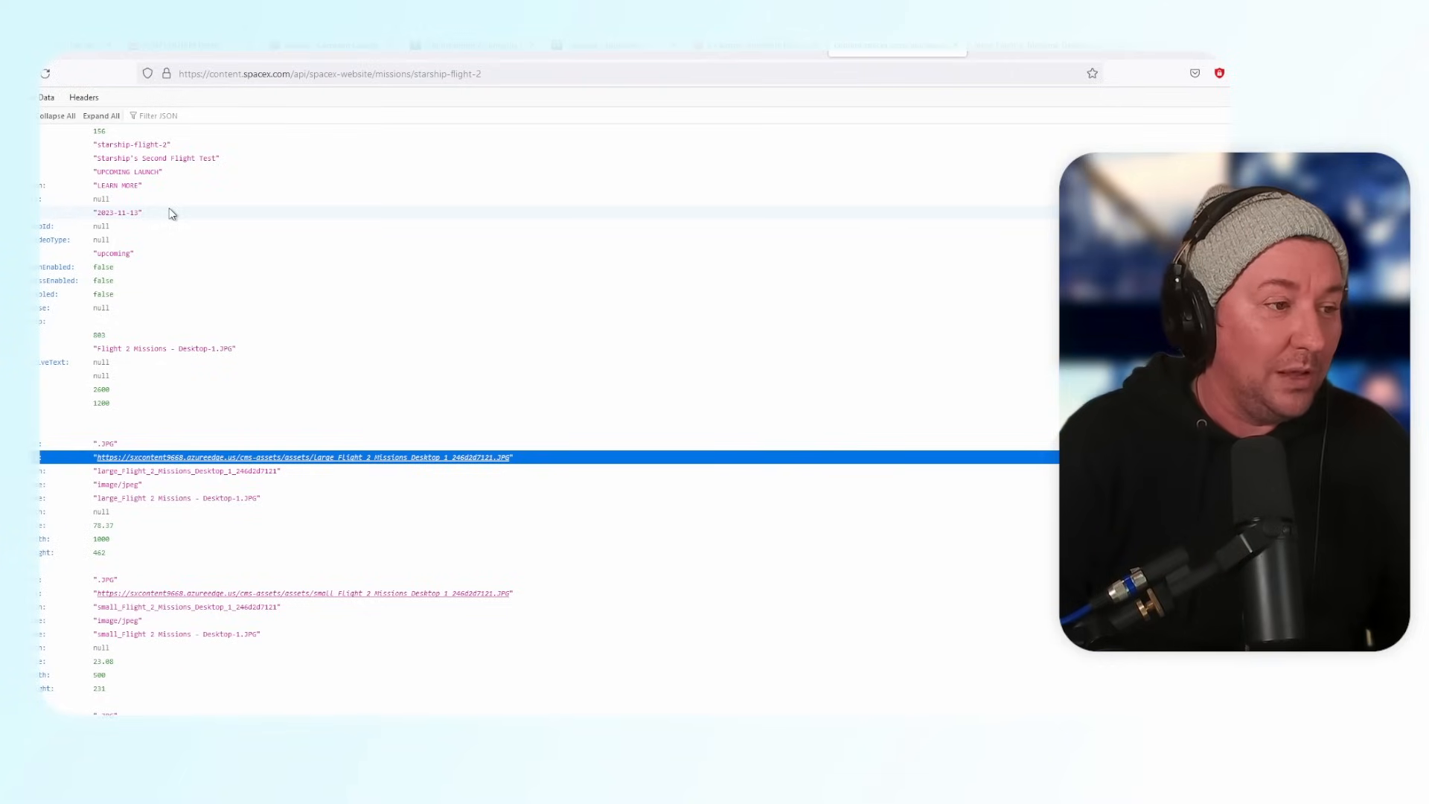
# Enlarge the Mexican airspace NOTAM image attached to the X post.
pyautogui.click(119, 213)
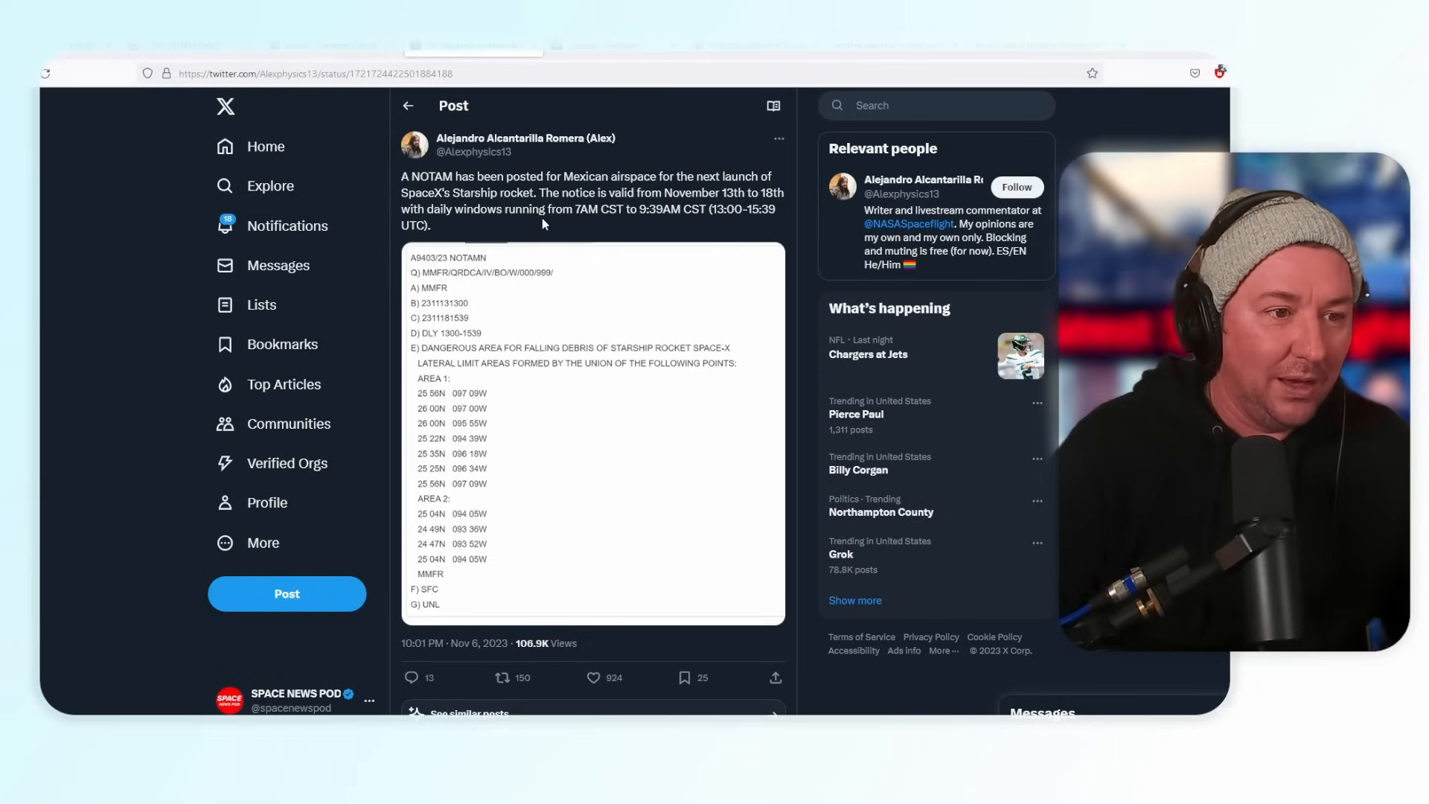
pyautogui.moveTo(540, 258)
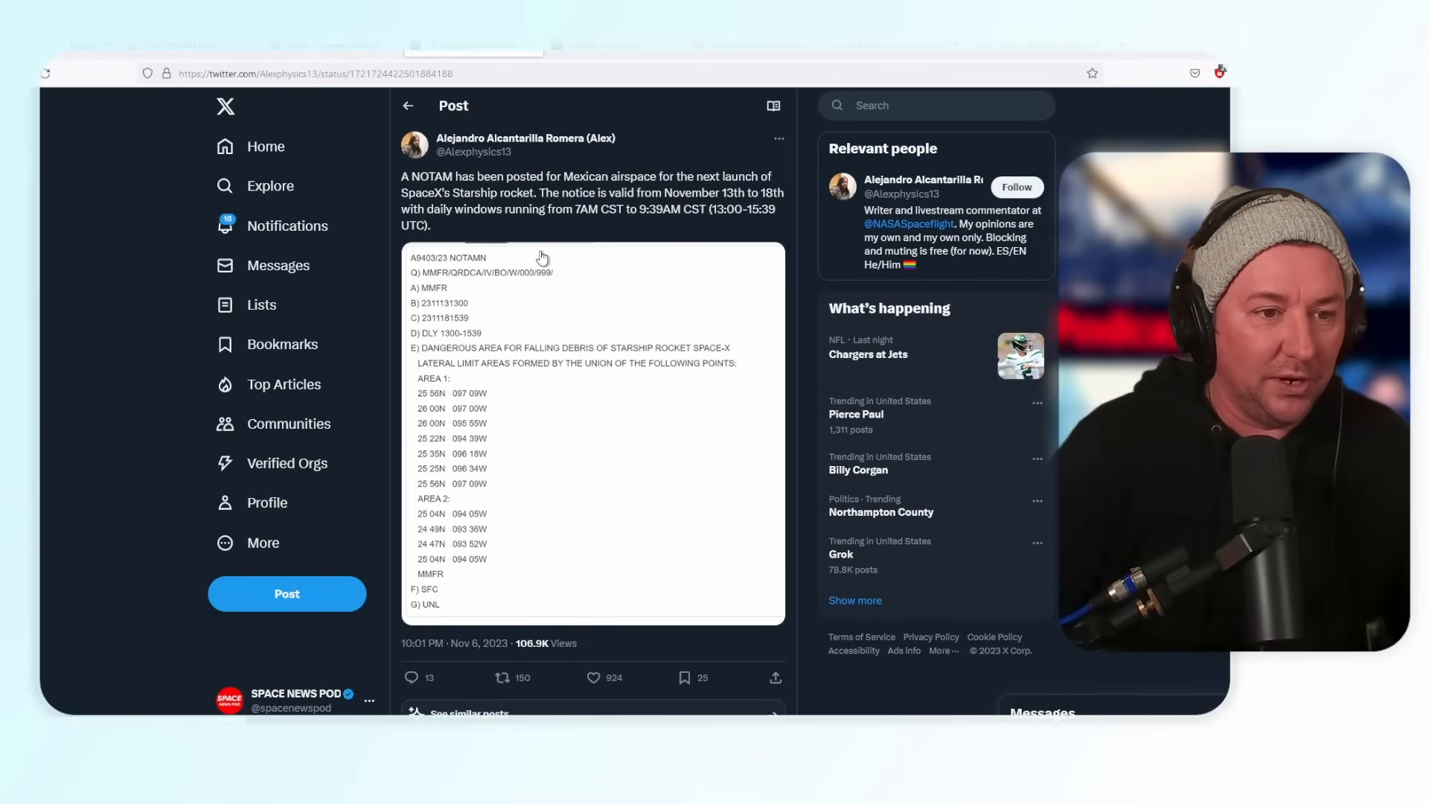
pyautogui.moveTo(551, 322)
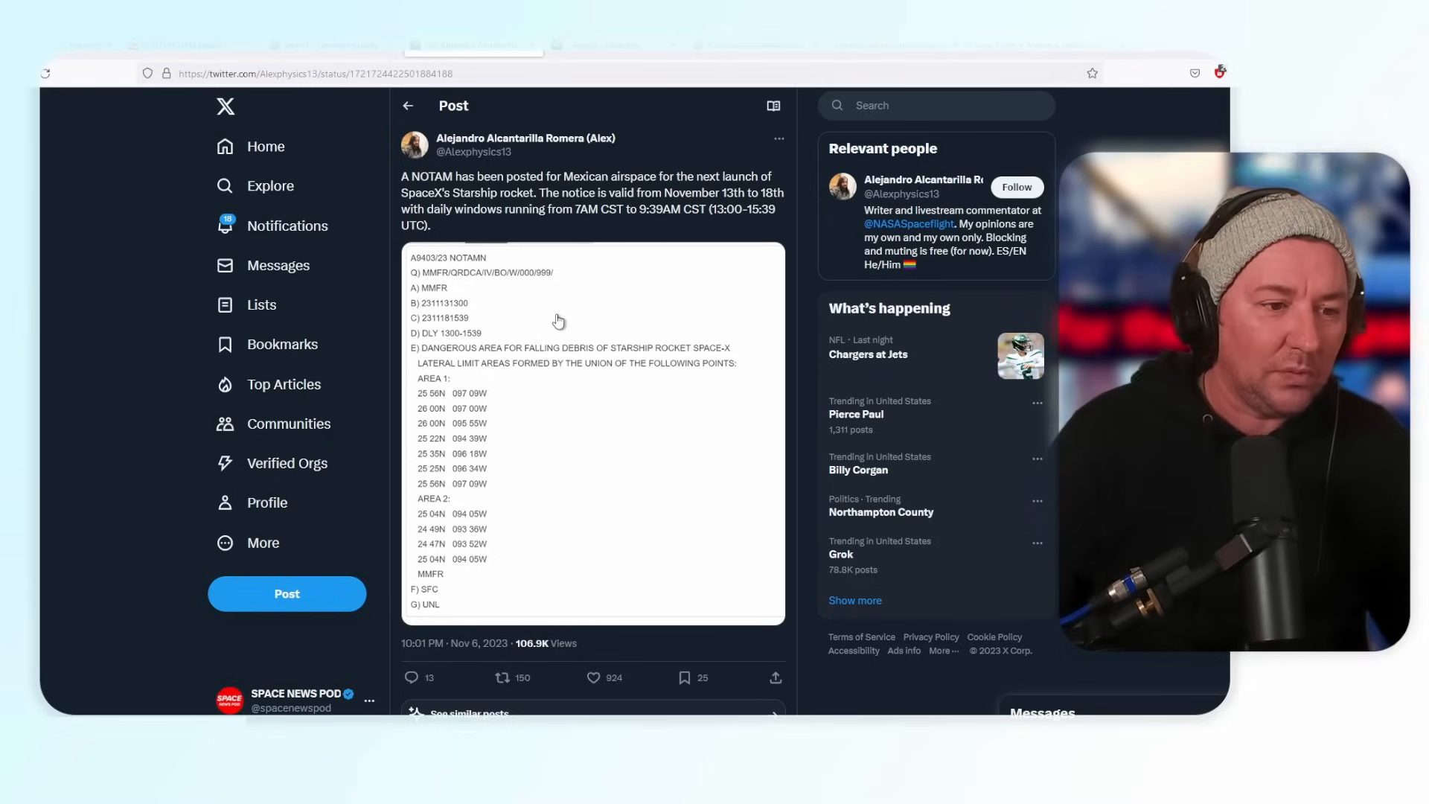
pyautogui.click(592, 411)
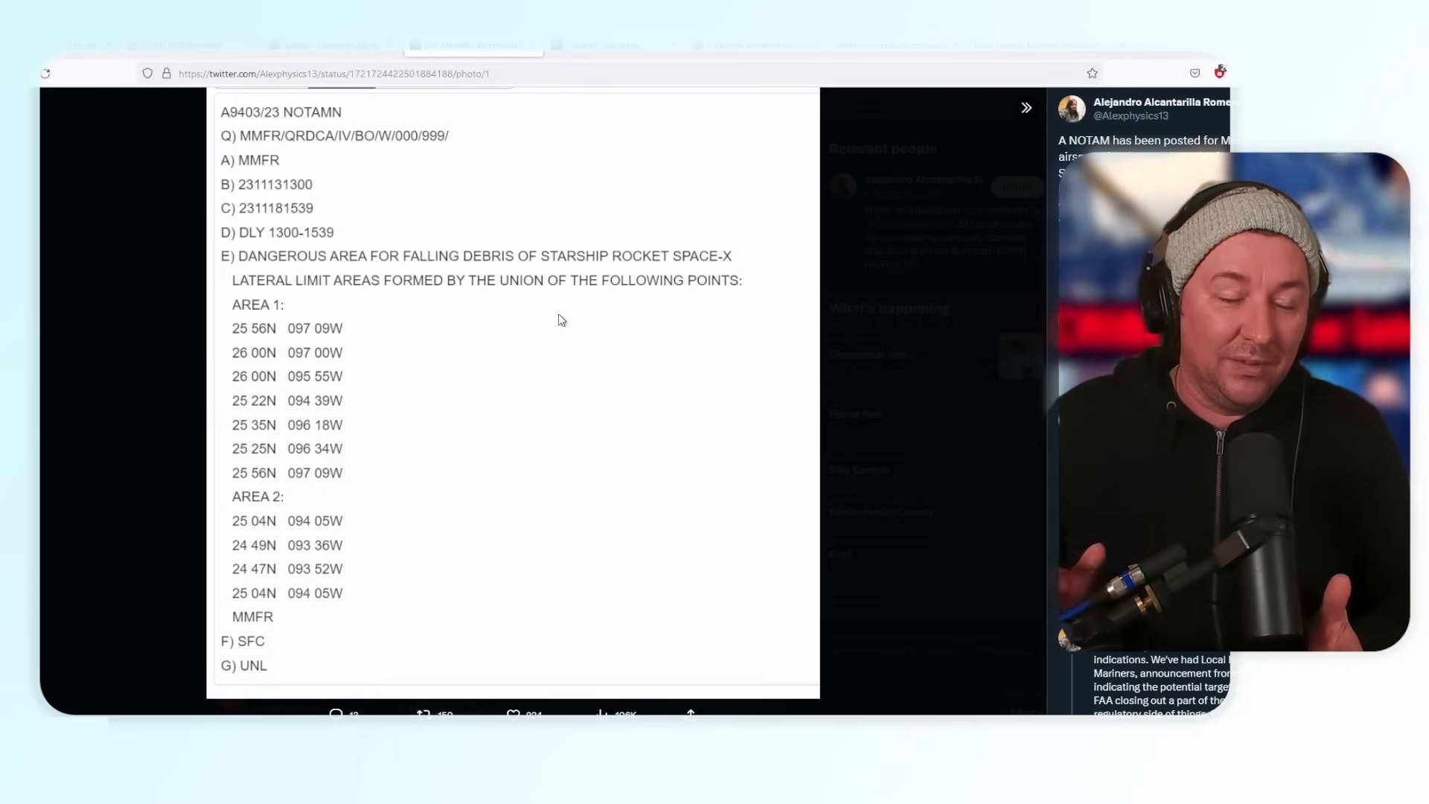
pyautogui.moveTo(894, 285)
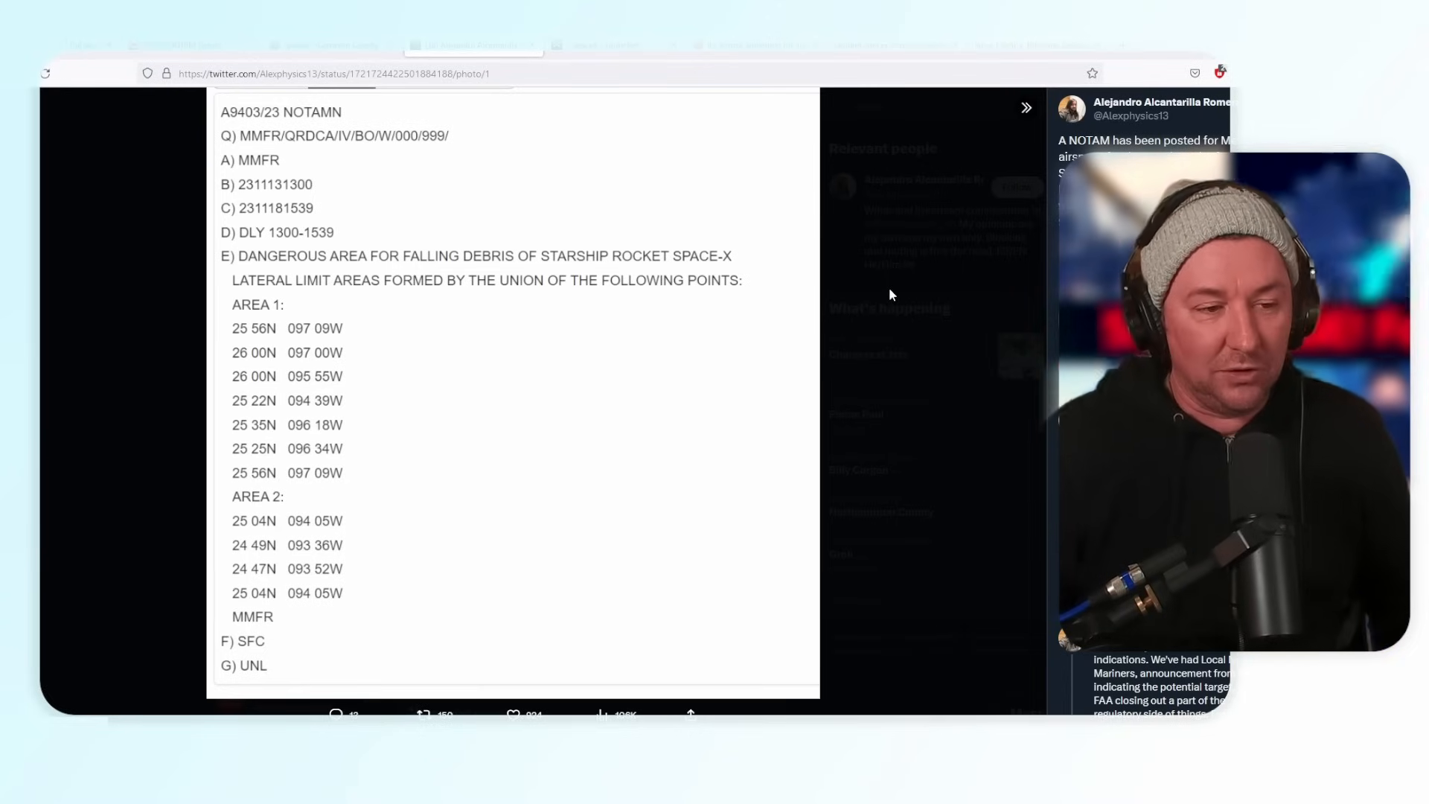
pyautogui.moveTo(875, 304)
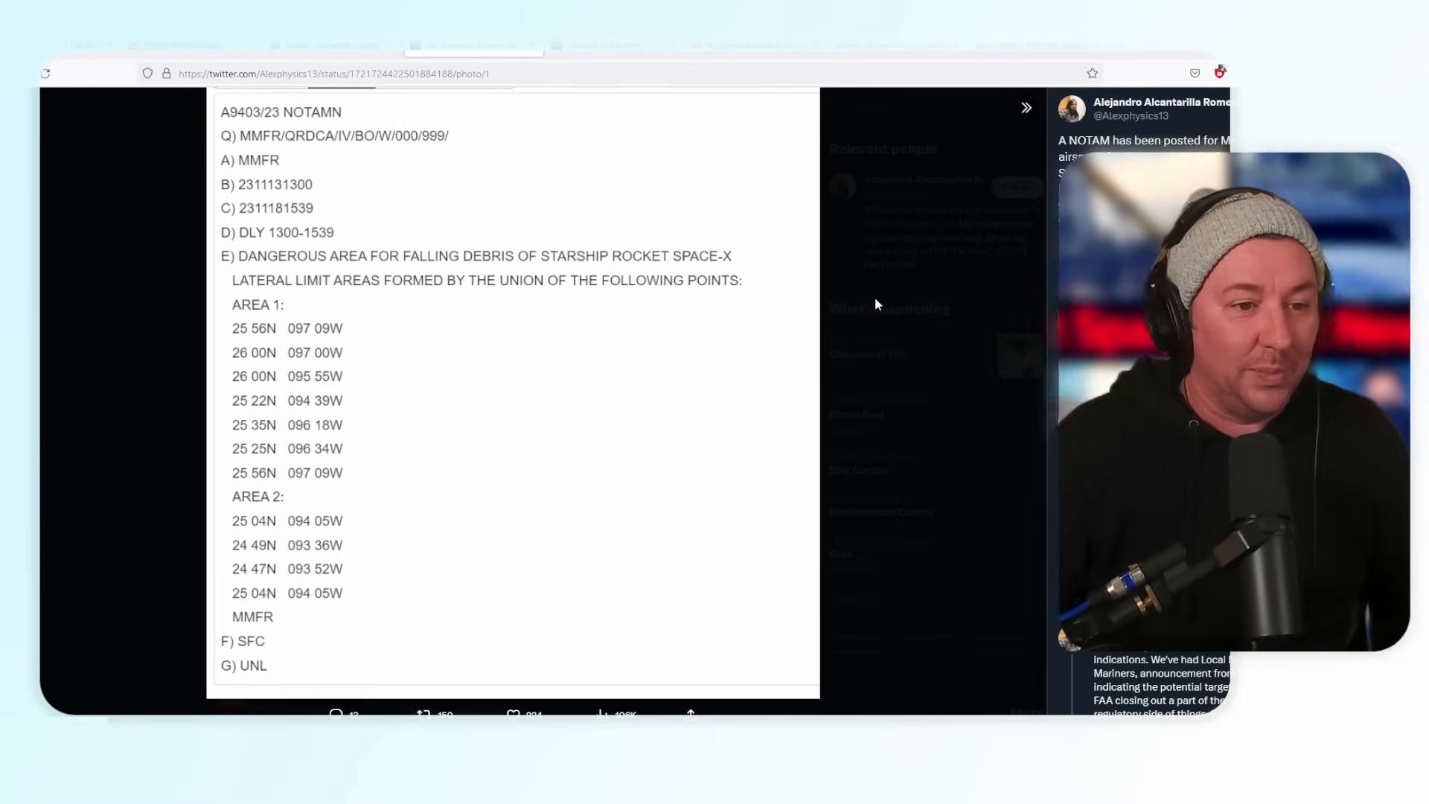
# Close the enlarged NOTAM image to return to the X post.
pyautogui.click(408, 105)
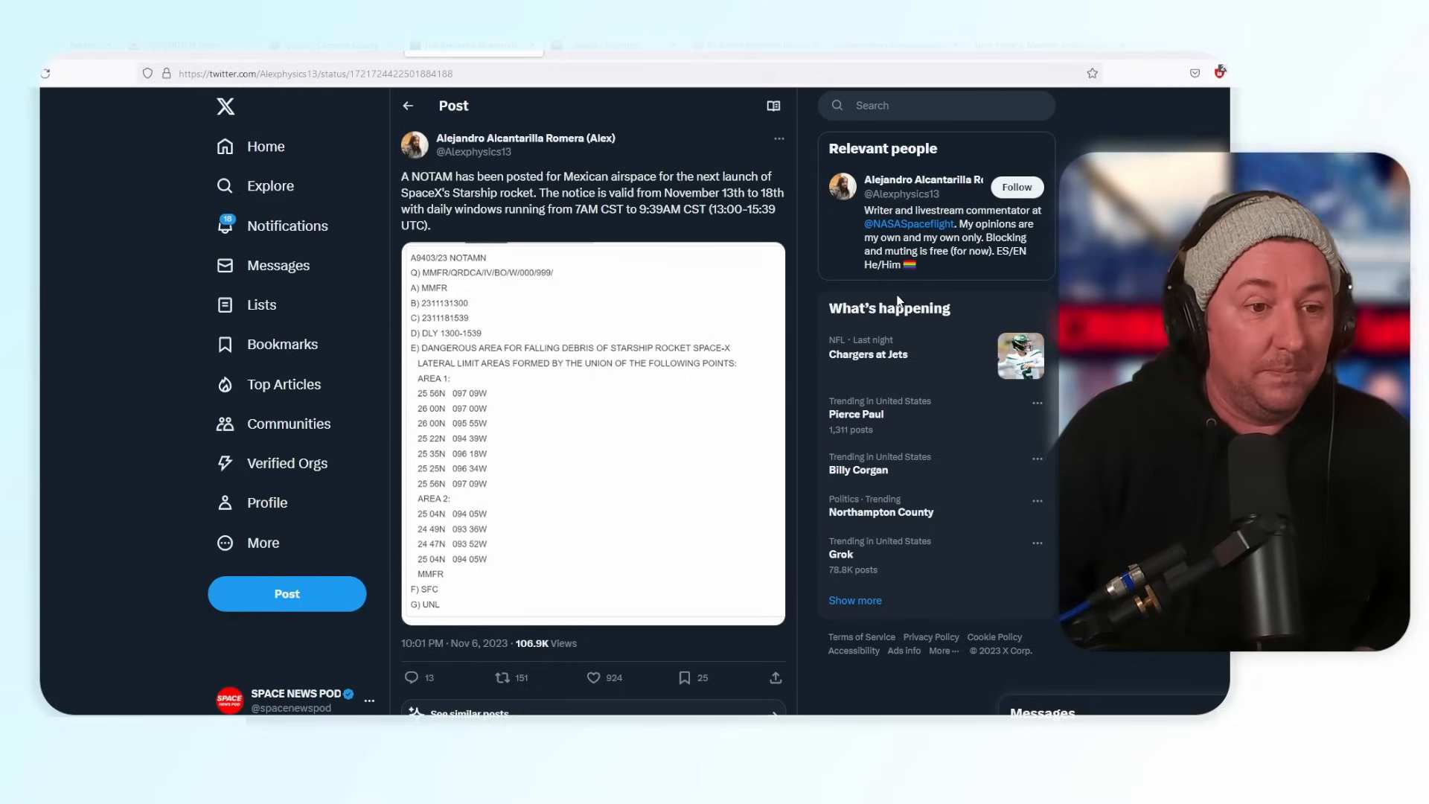
pyautogui.moveTo(714, 247)
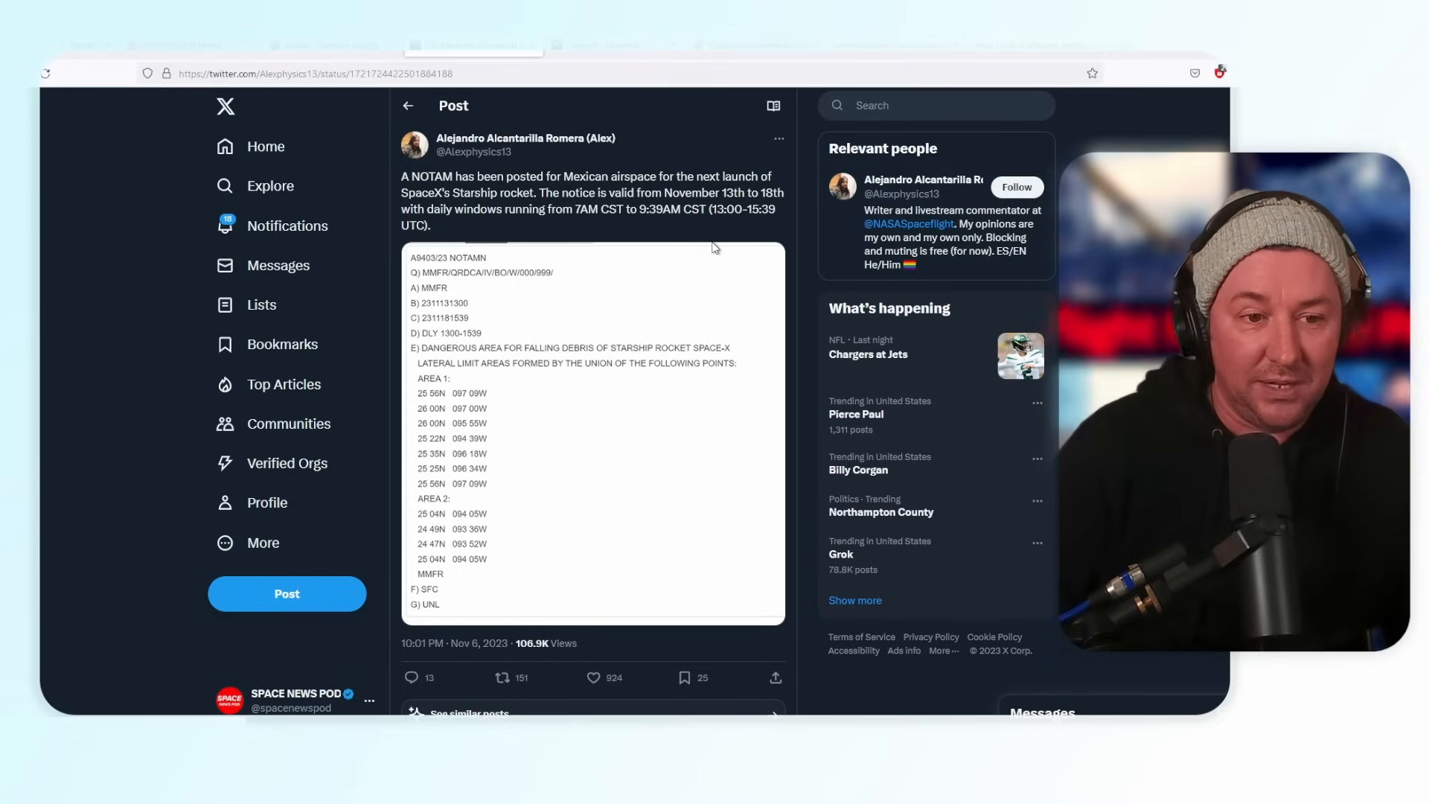